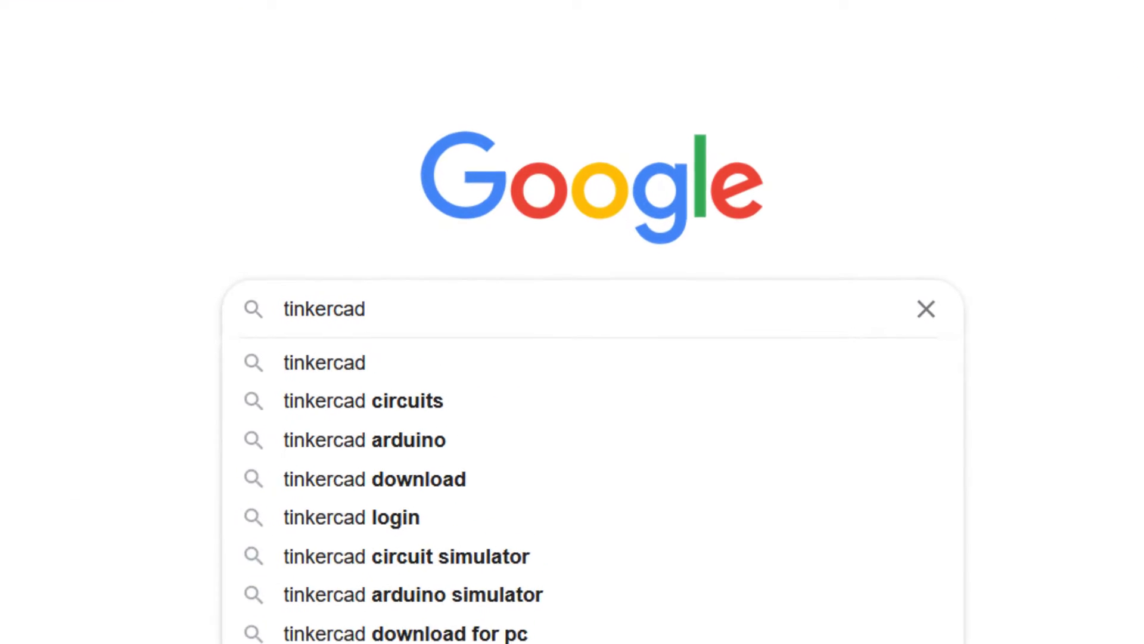
Search Google for 'tinkercad' and go to the official tinkercad.com website
key(Enter)
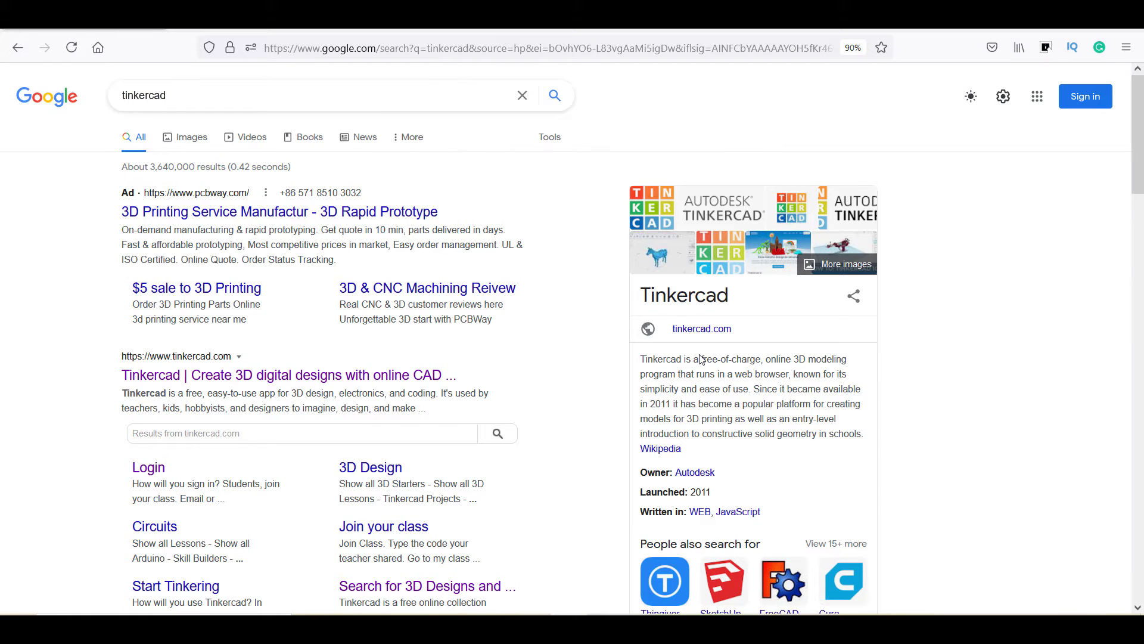
mouse_move(248, 387)
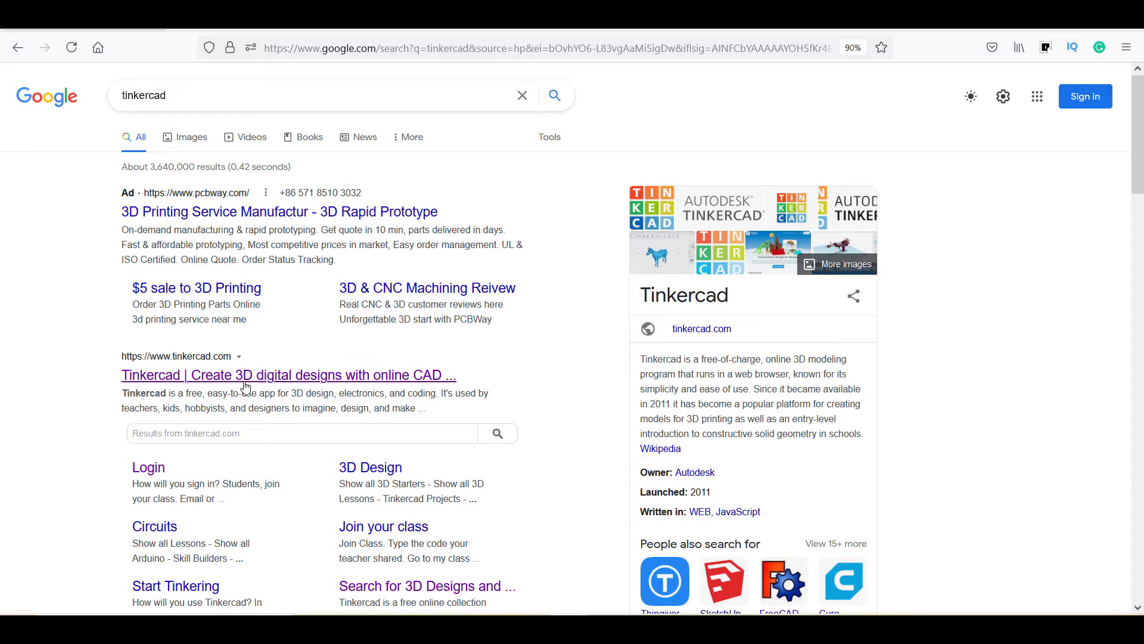
click(288, 374)
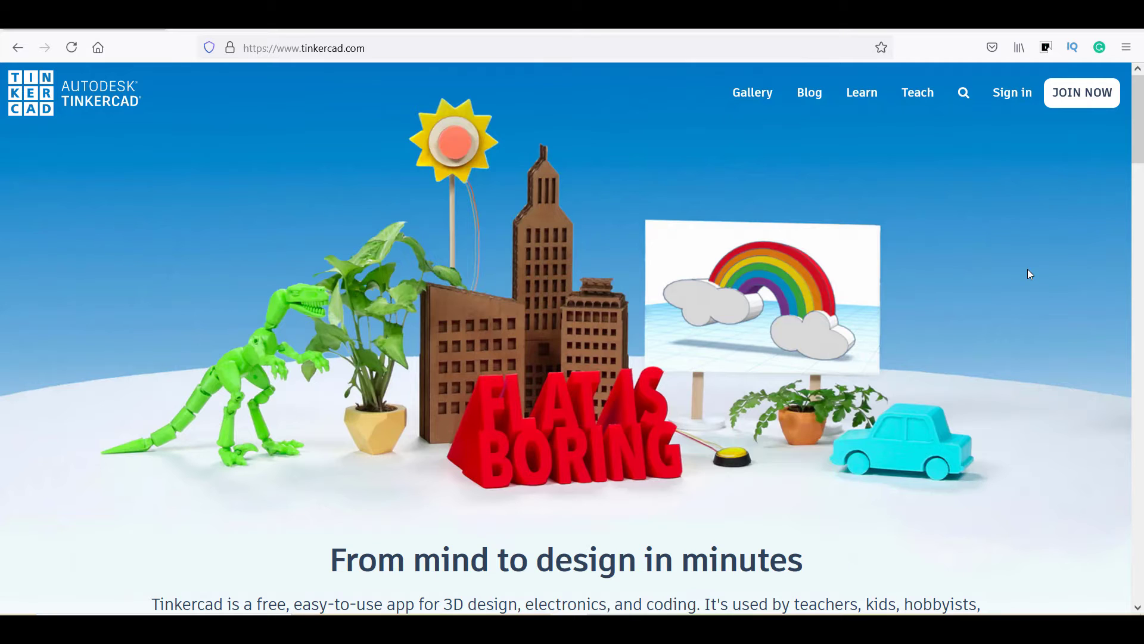
mouse_move(1051, 121)
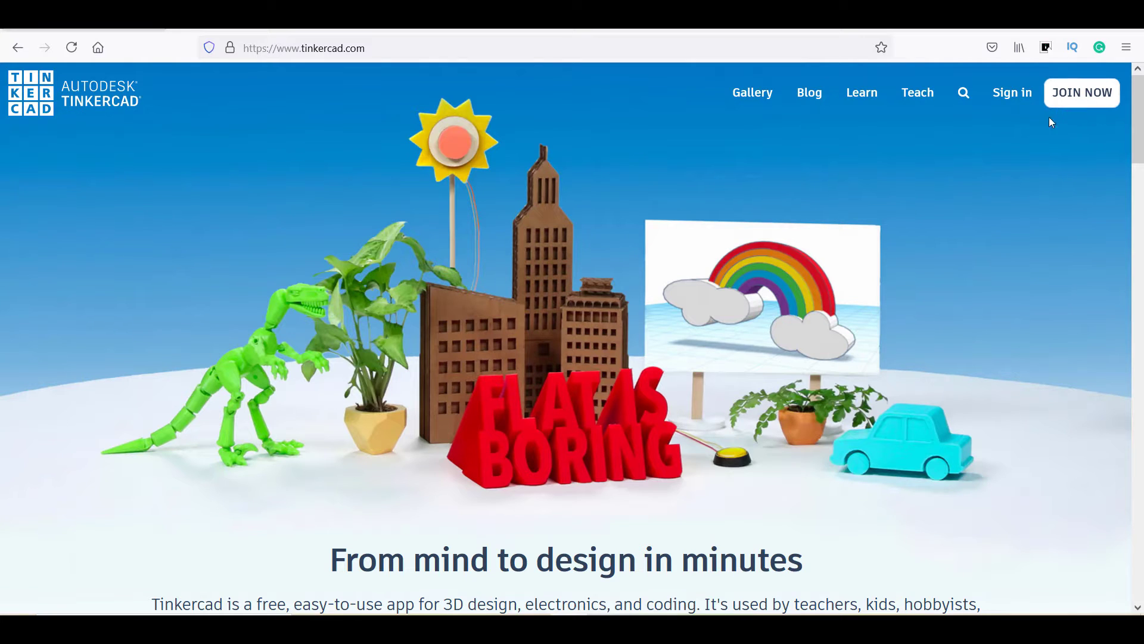
Sign in to Tinkercad with an Autodesk email and password to reach the dashboard
click(1012, 93)
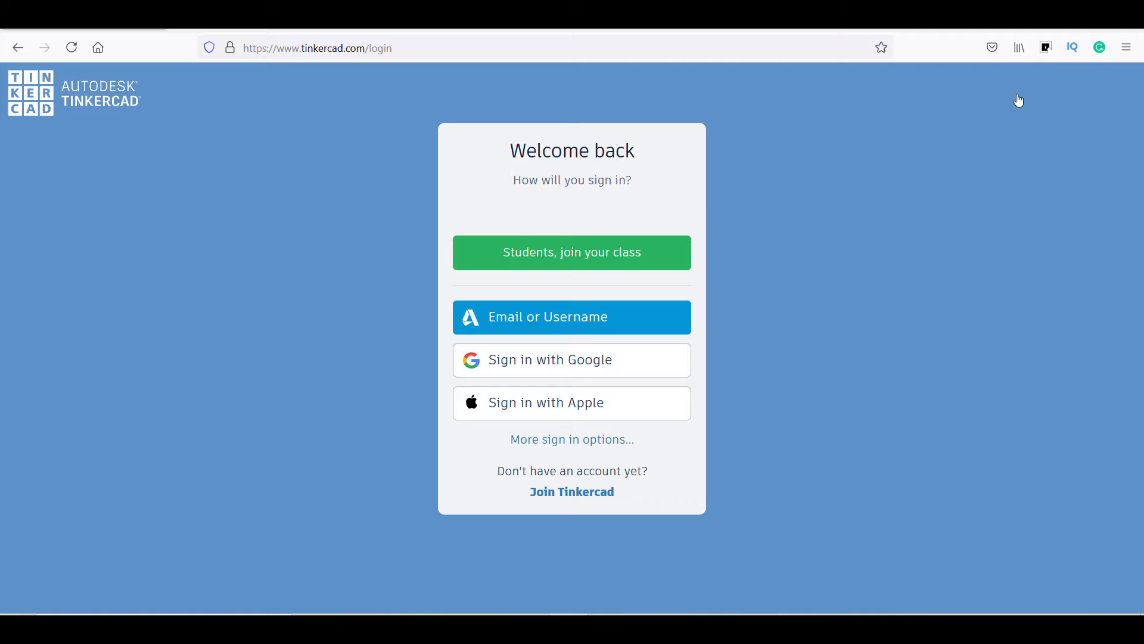
click(572, 316)
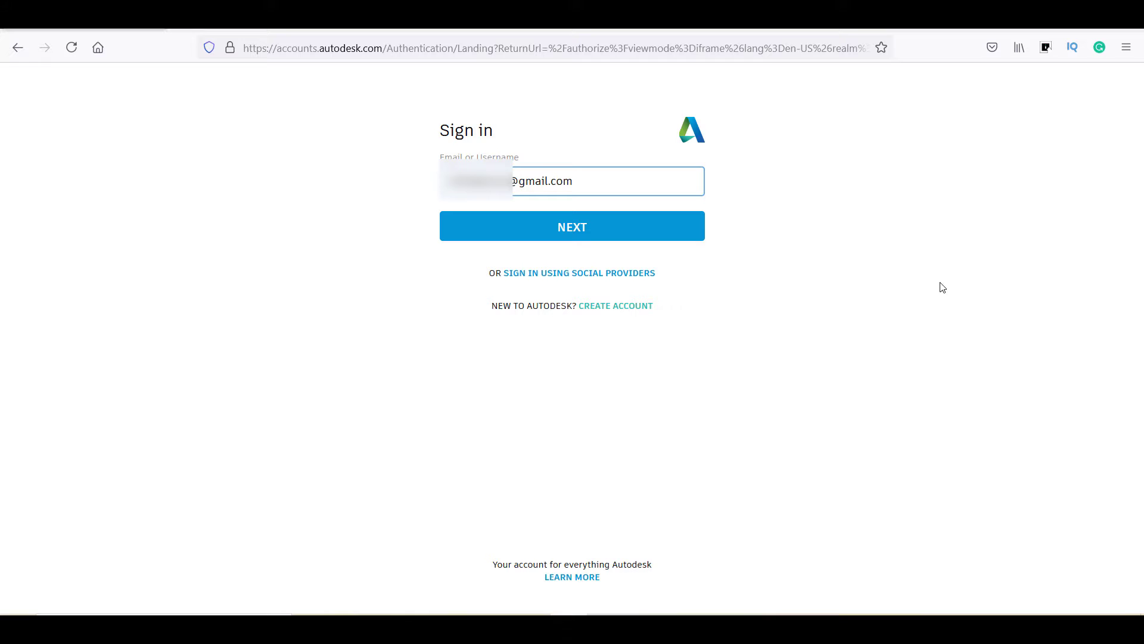
click(571, 226)
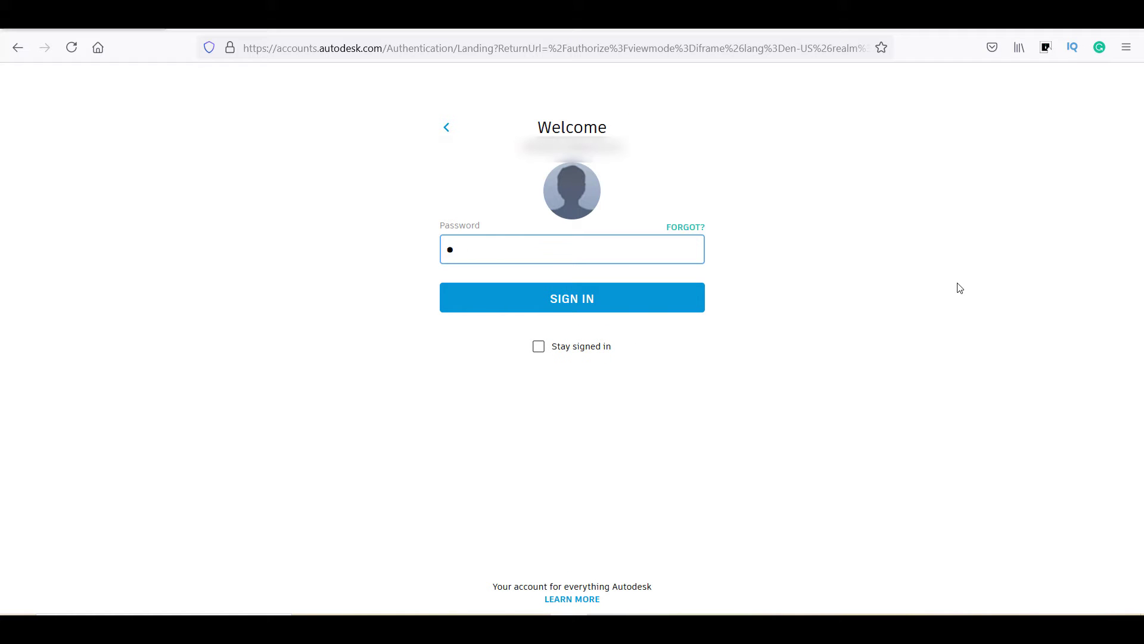
click(572, 298)
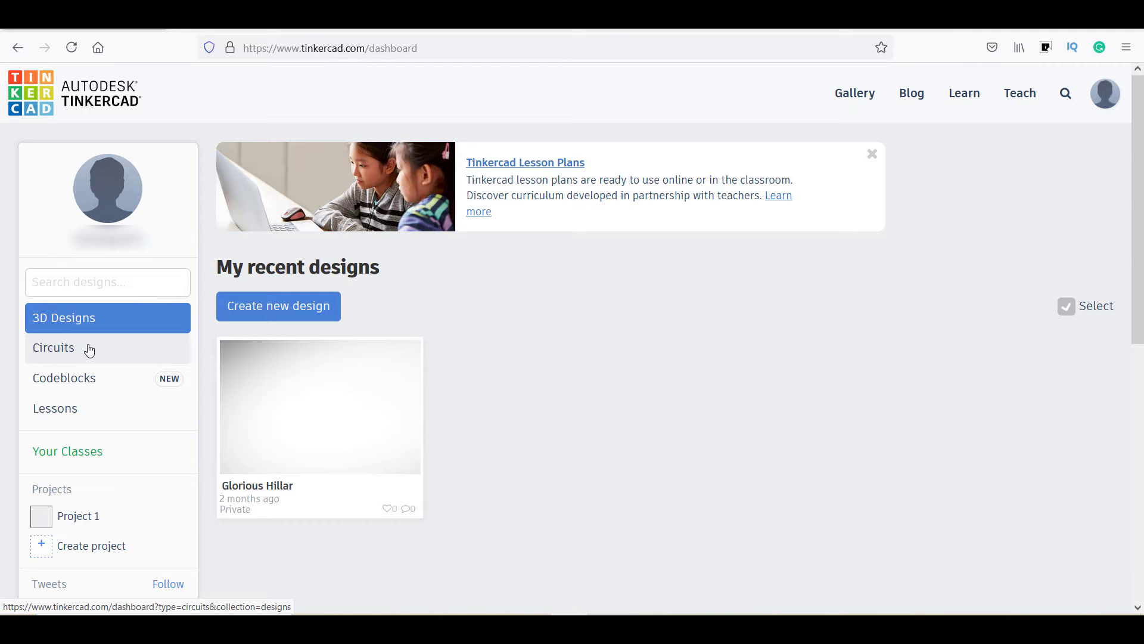
mouse_move(195, 399)
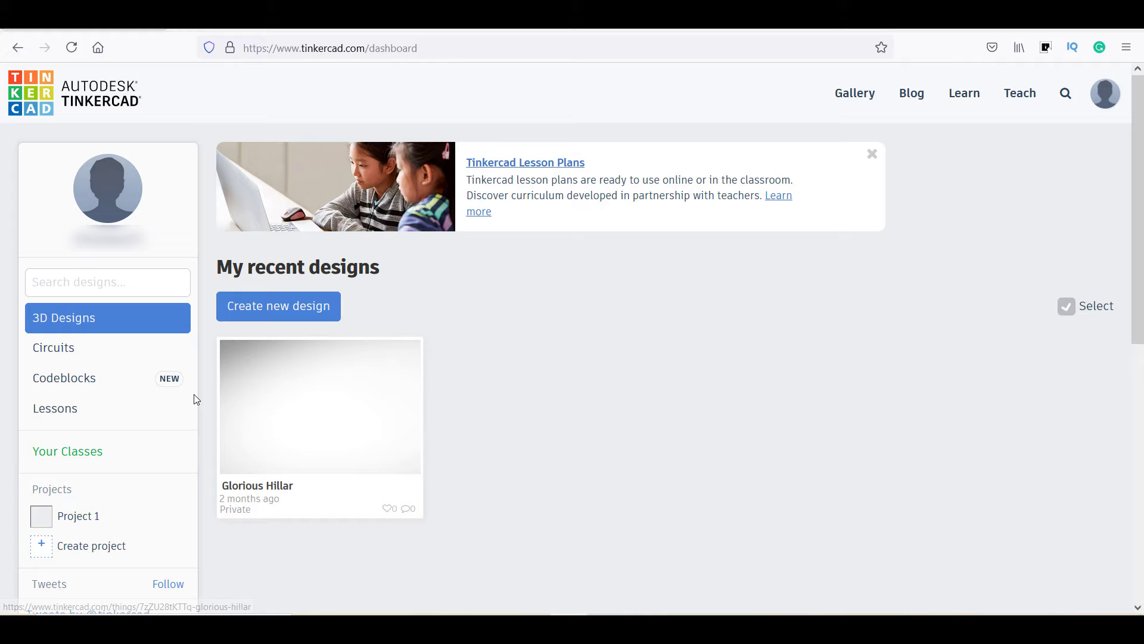
Create a new circuit from the dashboard's Circuits section
click(53, 348)
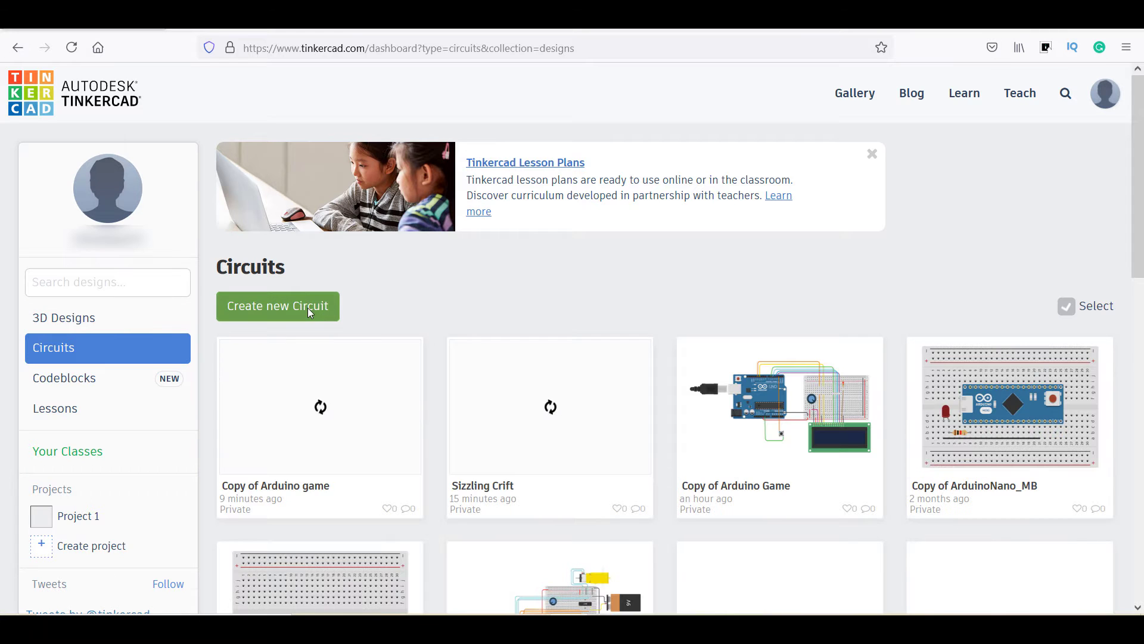
click(277, 305)
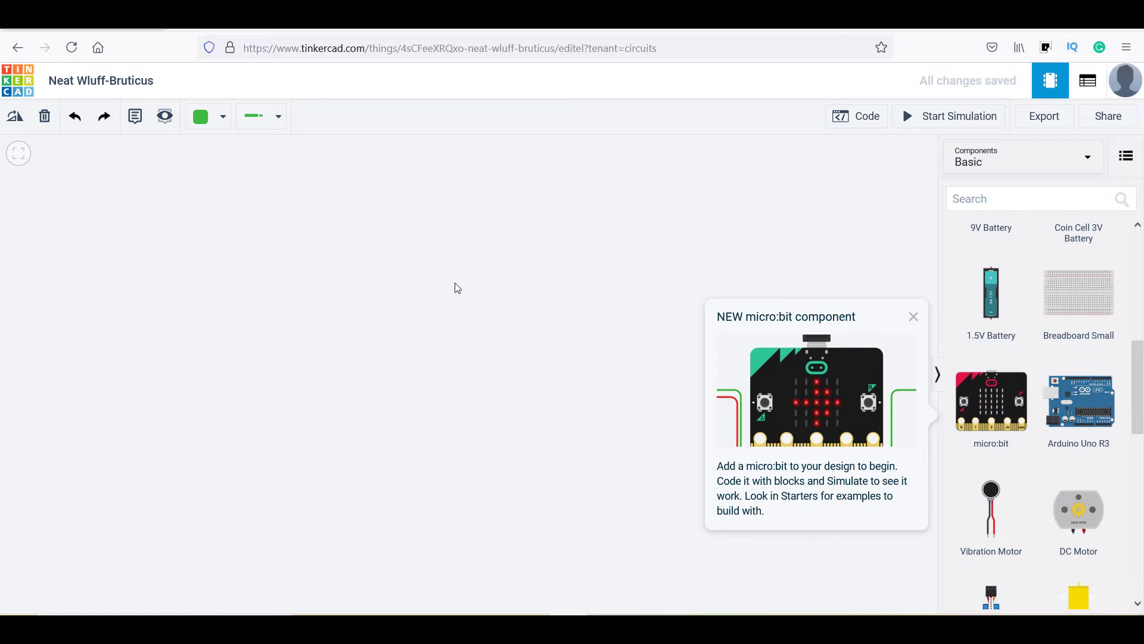
Dismiss the micro:bit popup, show All components, and search for 'ardui'
click(913, 316)
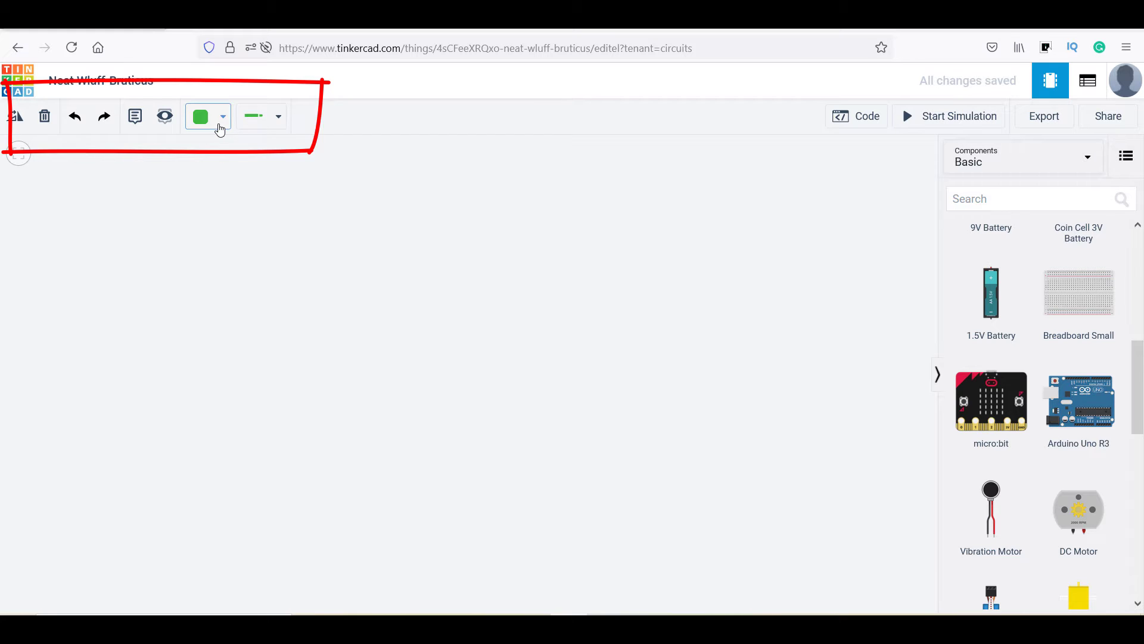
click(277, 116)
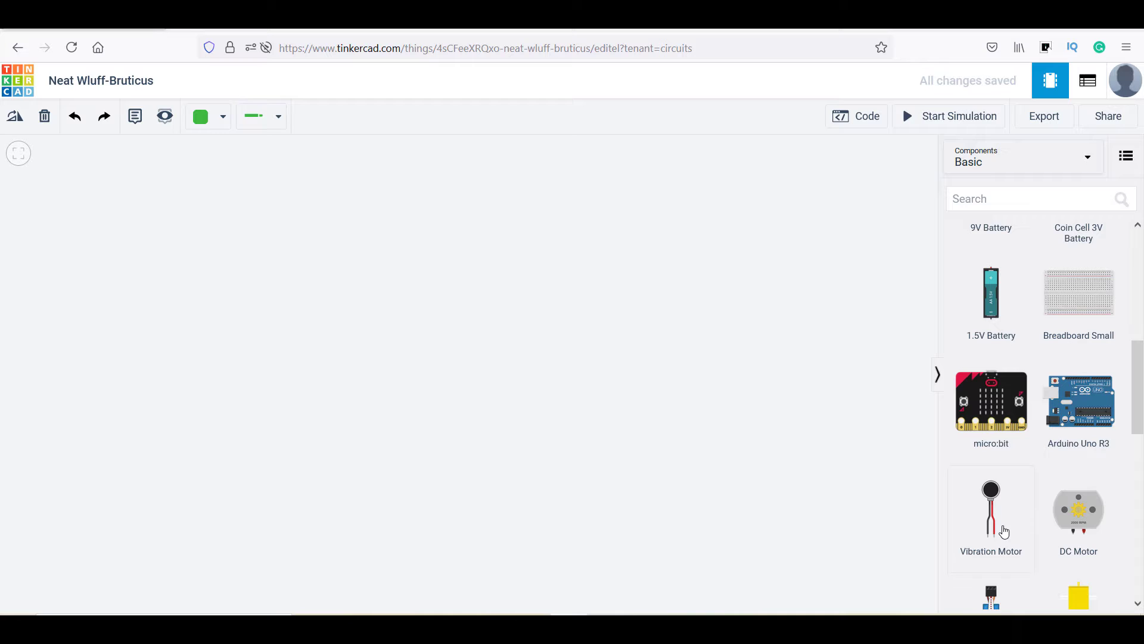
click(1022, 156)
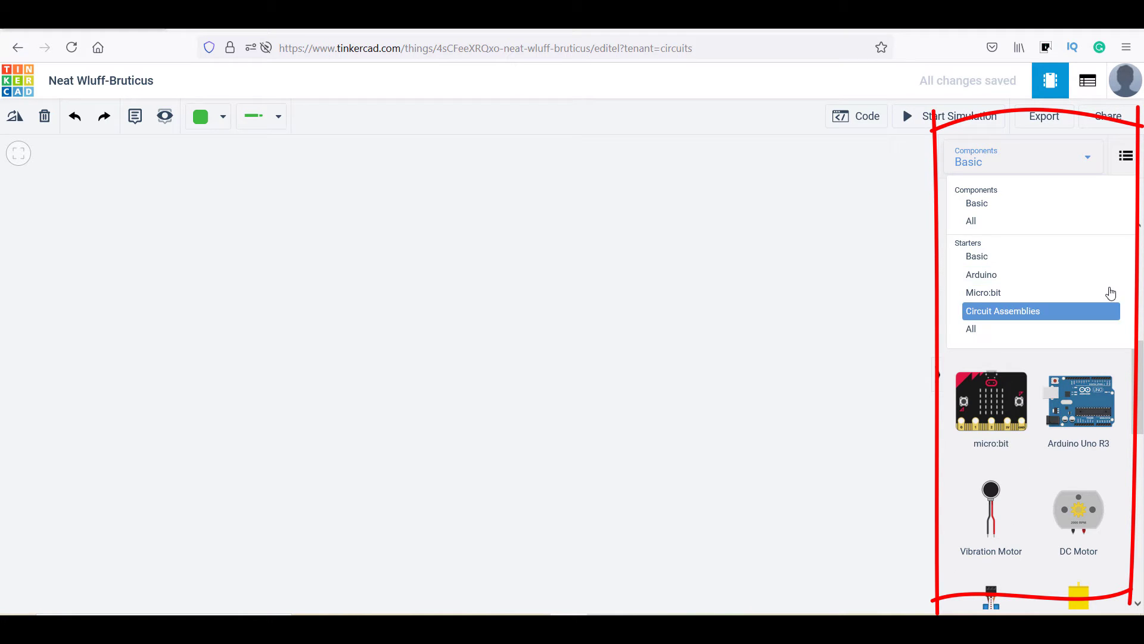
click(971, 220)
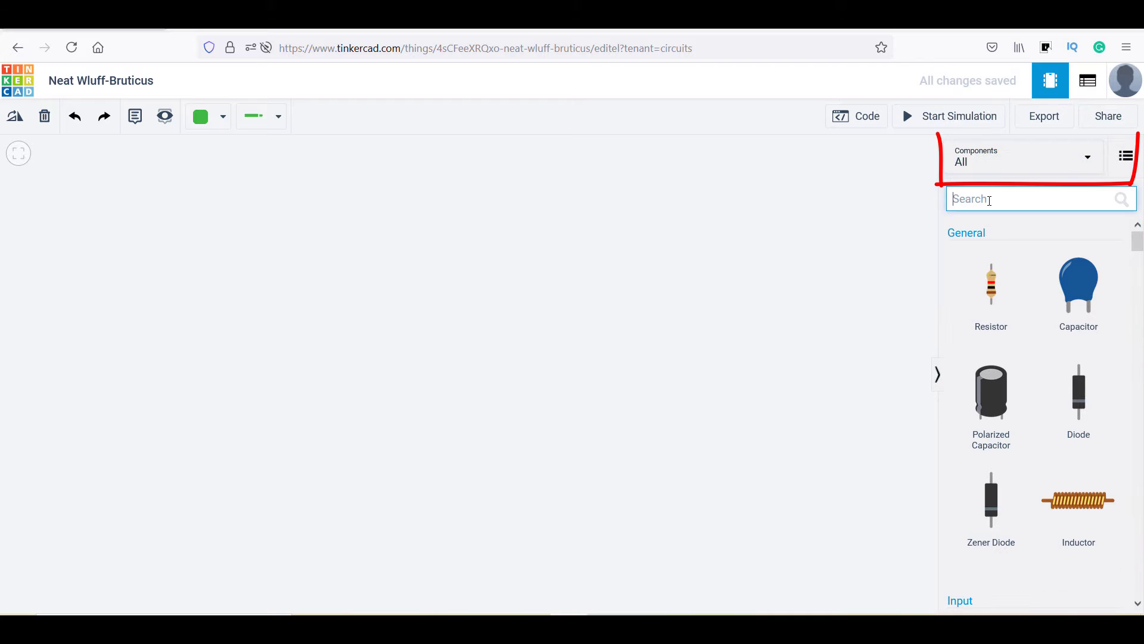
text(ardui)
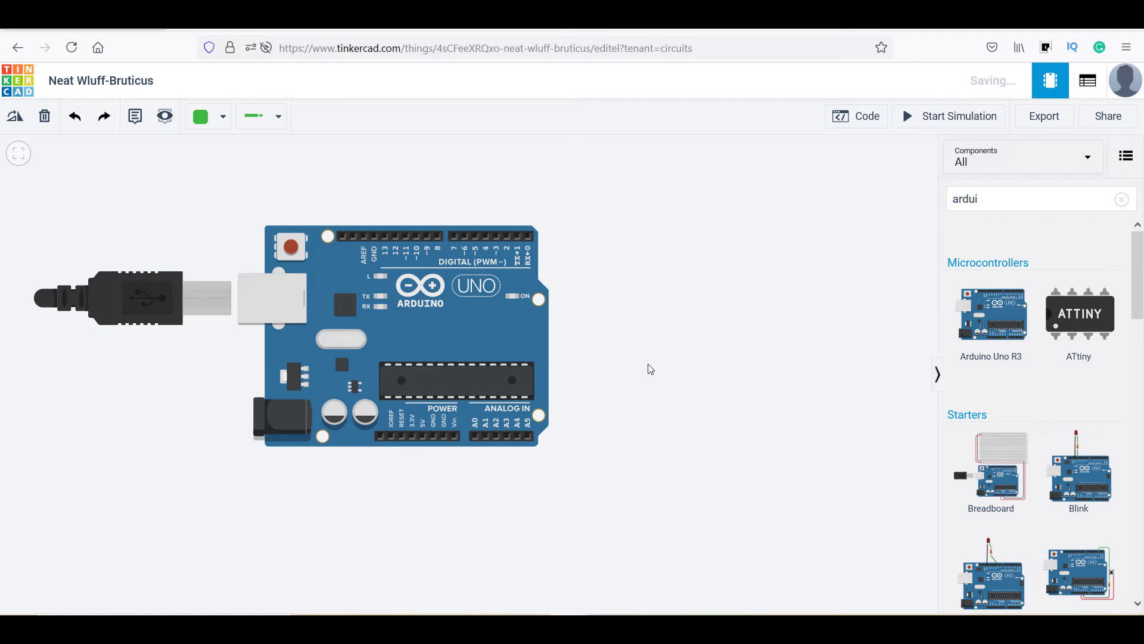
Shift the Arduino Uno R3 slightly right on the canvas, then search for a breadboard
click(400, 334)
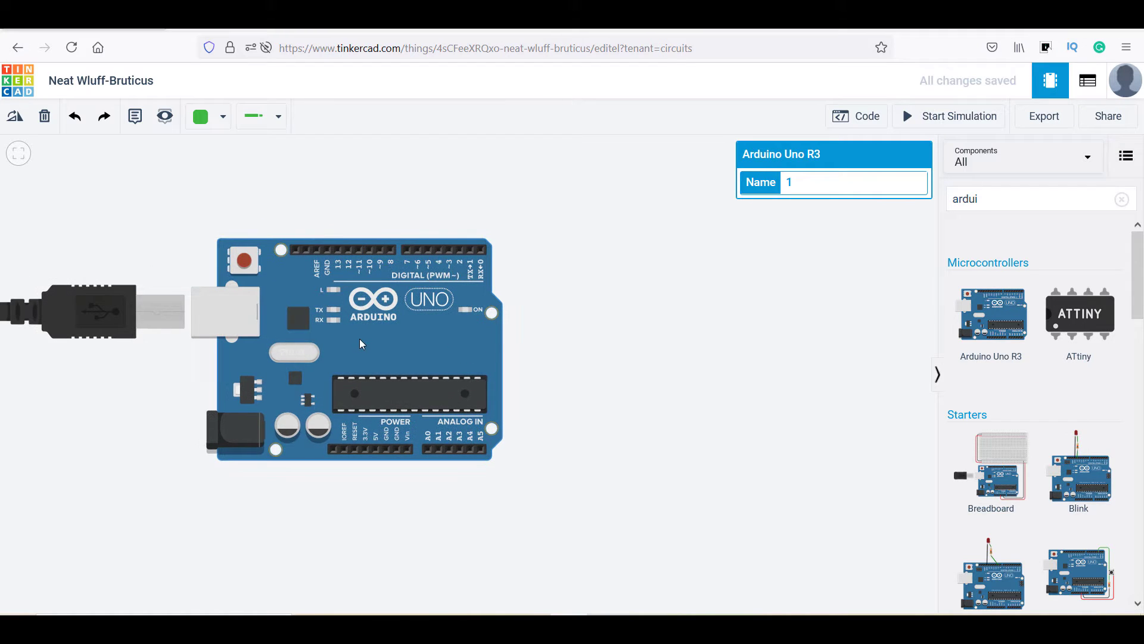
drag(358, 343, 408, 354)
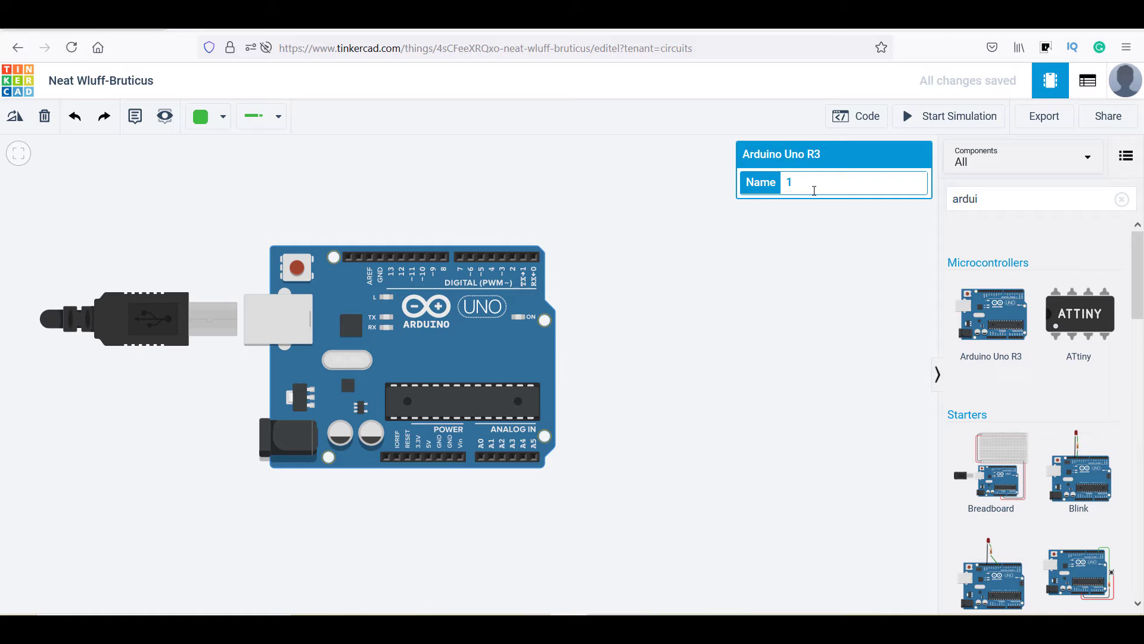
text(Arduino U)
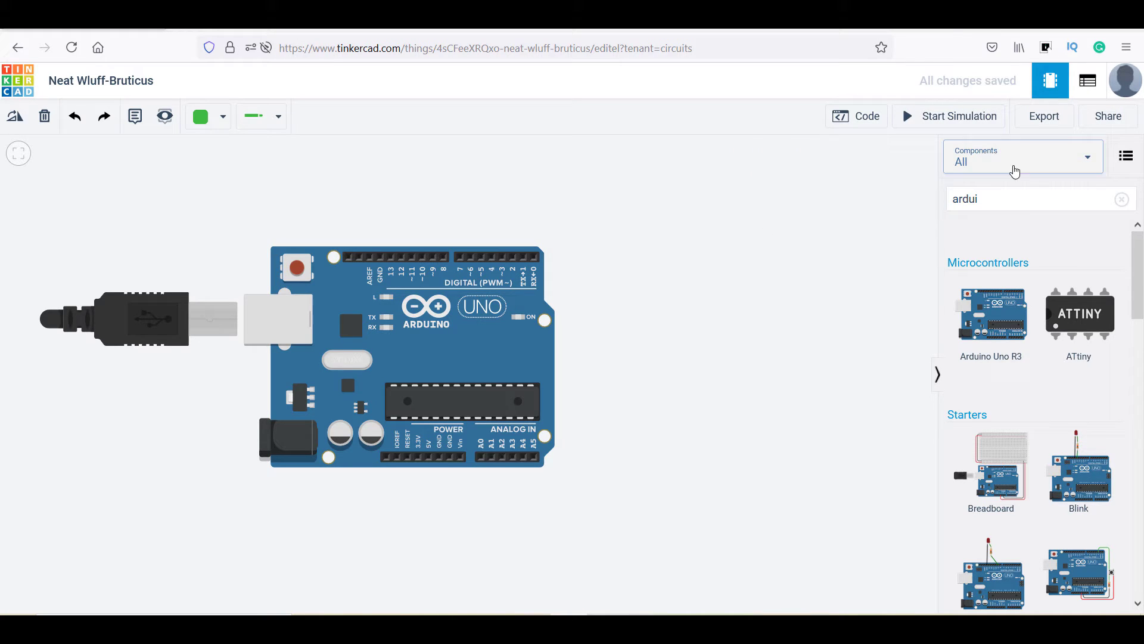
text(breadbo)
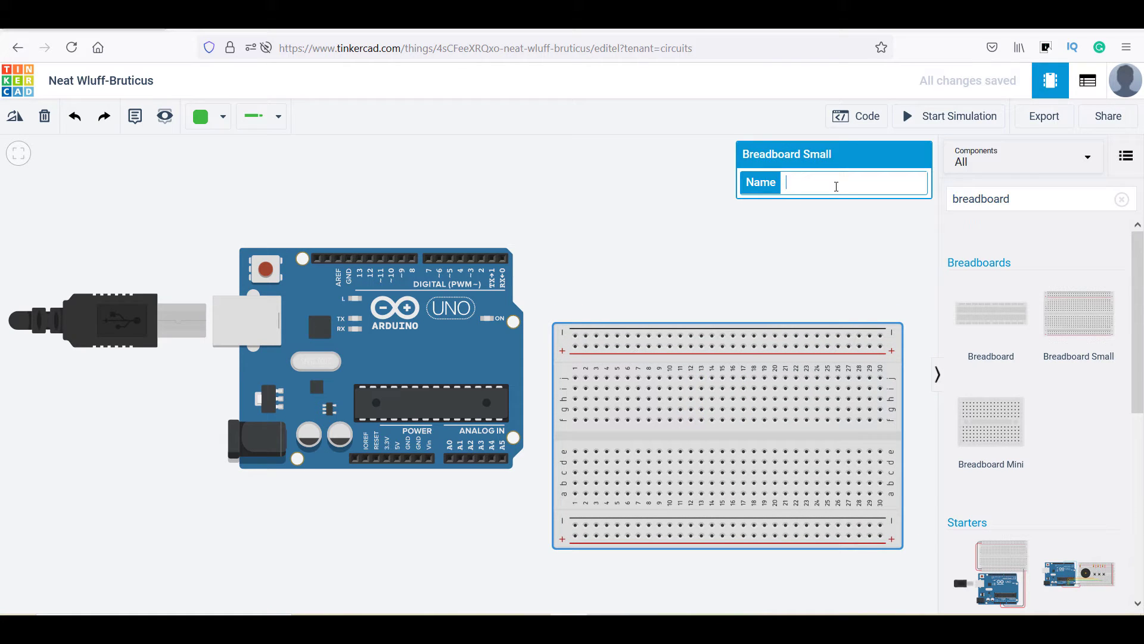
Add the breadboard and a 16x2 LCD, placing the LCD against the breadboard's lower edge
text(Breadboard)
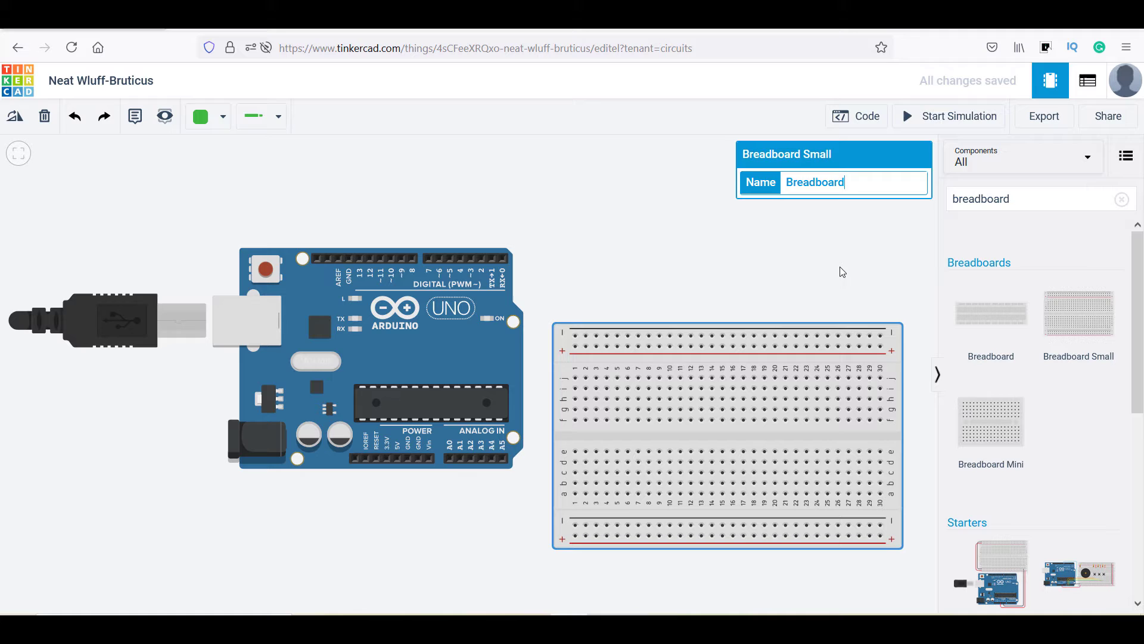
text(LCD)
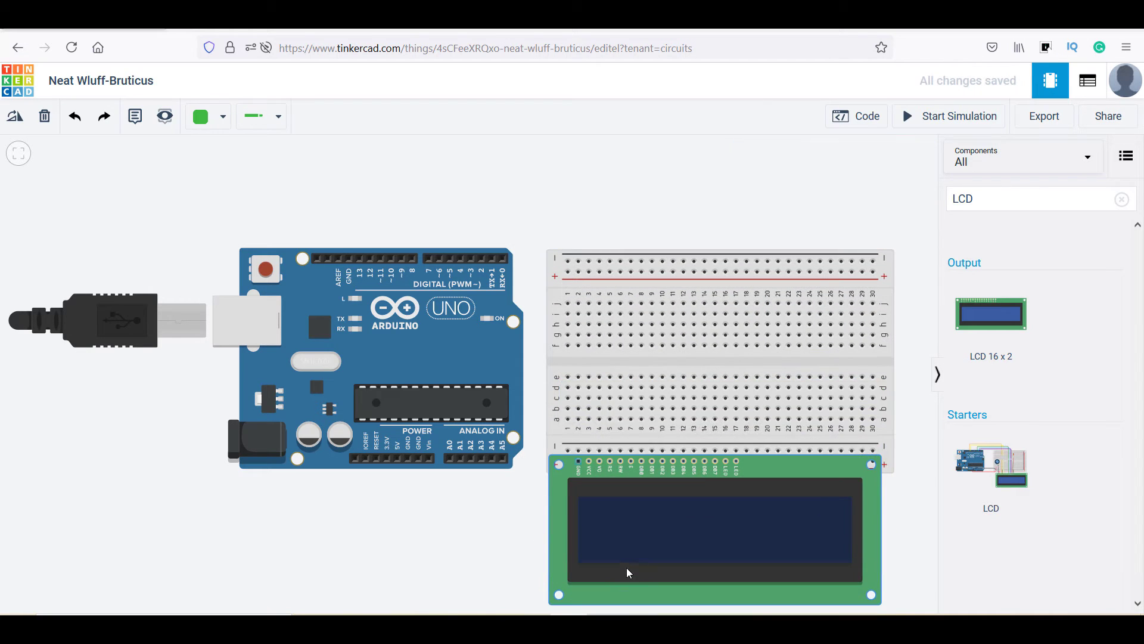
drag(627, 573, 705, 481)
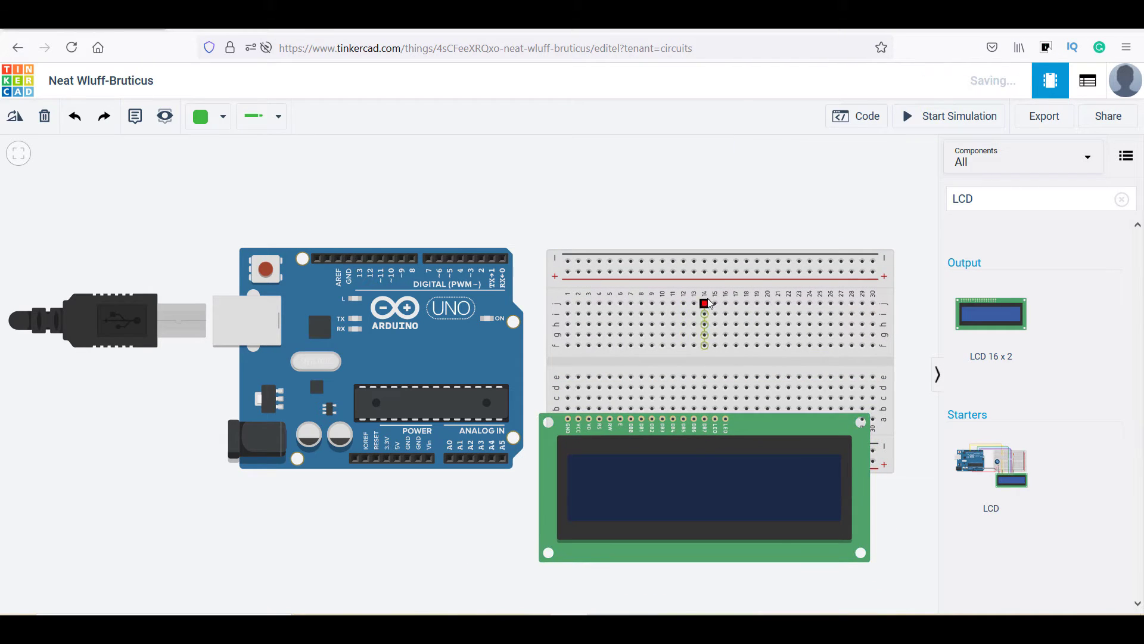
Add a potentiometer with 10 kΩ resistance named POT1
text(POT)
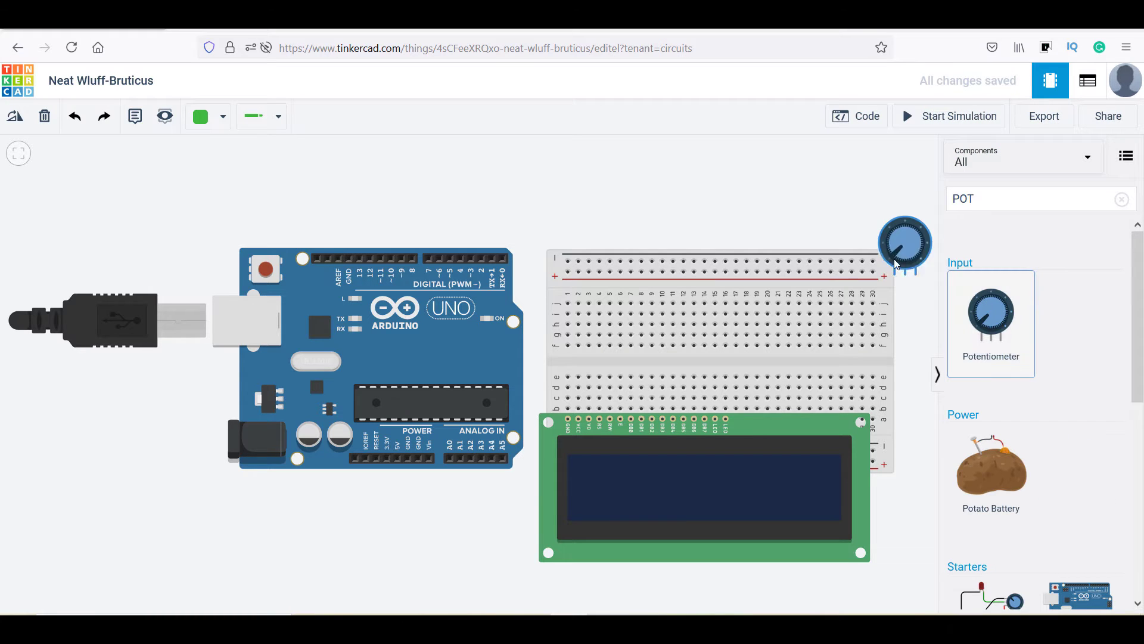
click(905, 244)
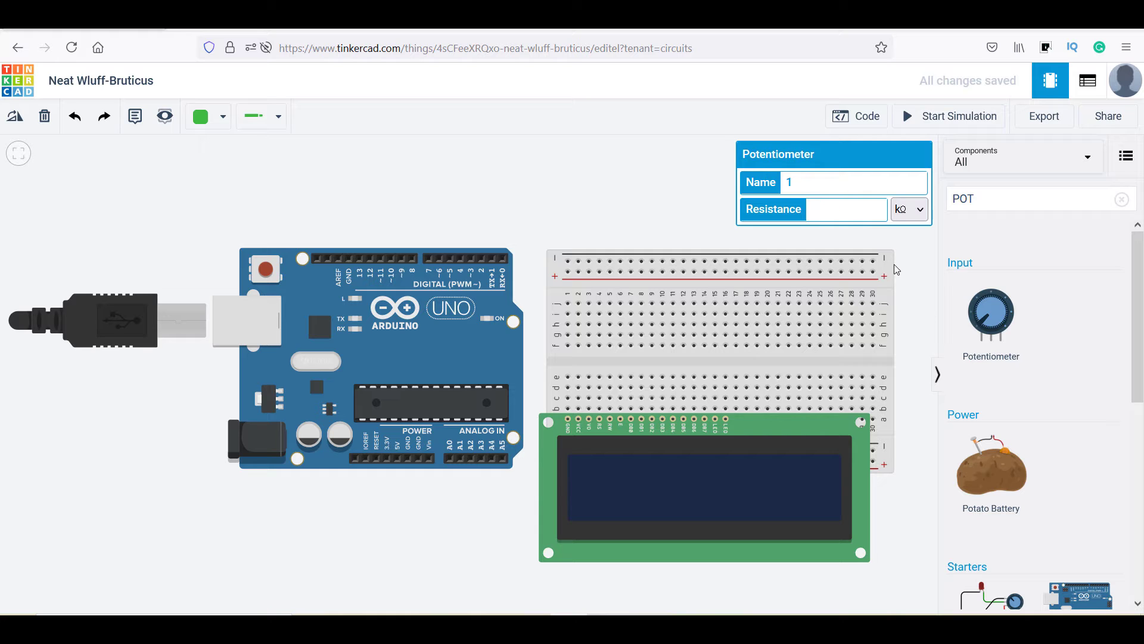
text(10)
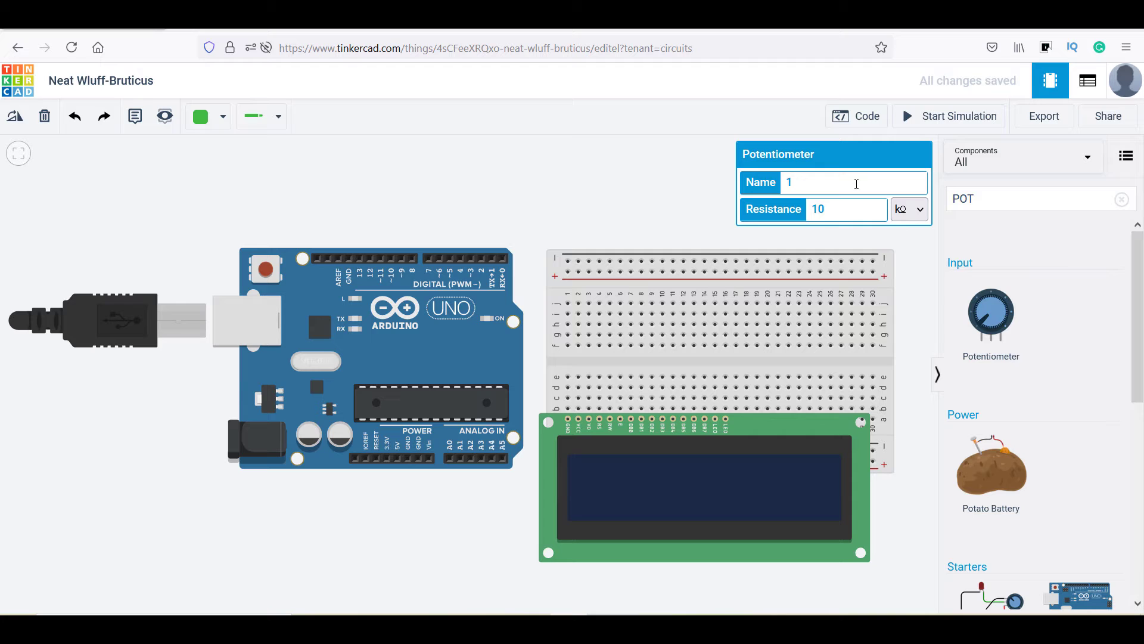
text(POT1)
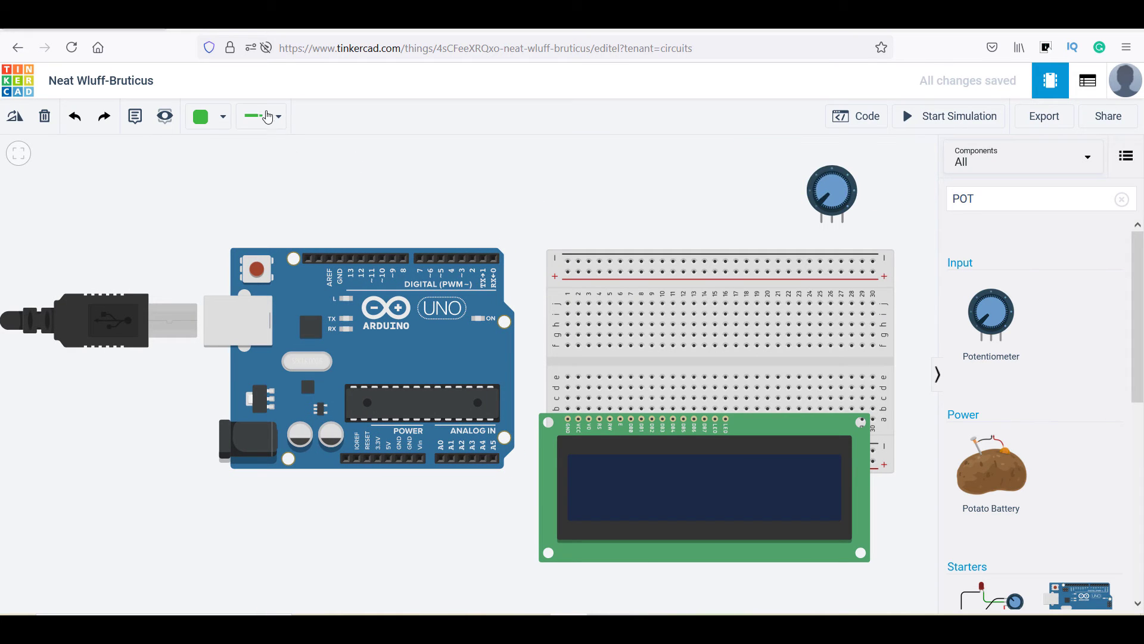
Set the wire colour to black and connect a potentiometer leg to the ground rail
click(277, 117)
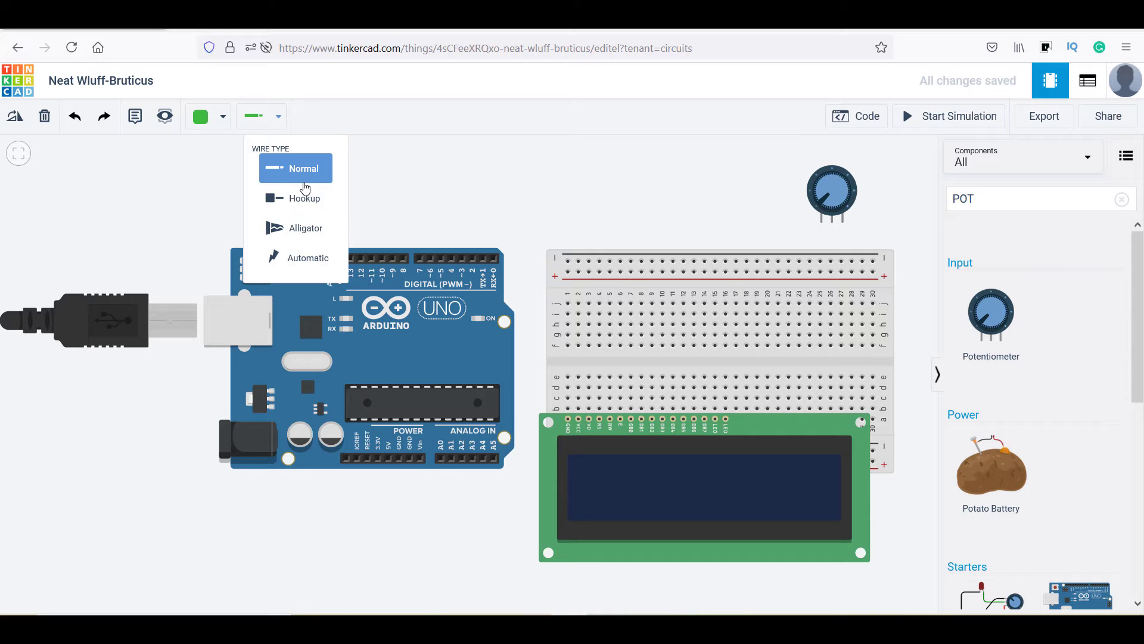
click(207, 117)
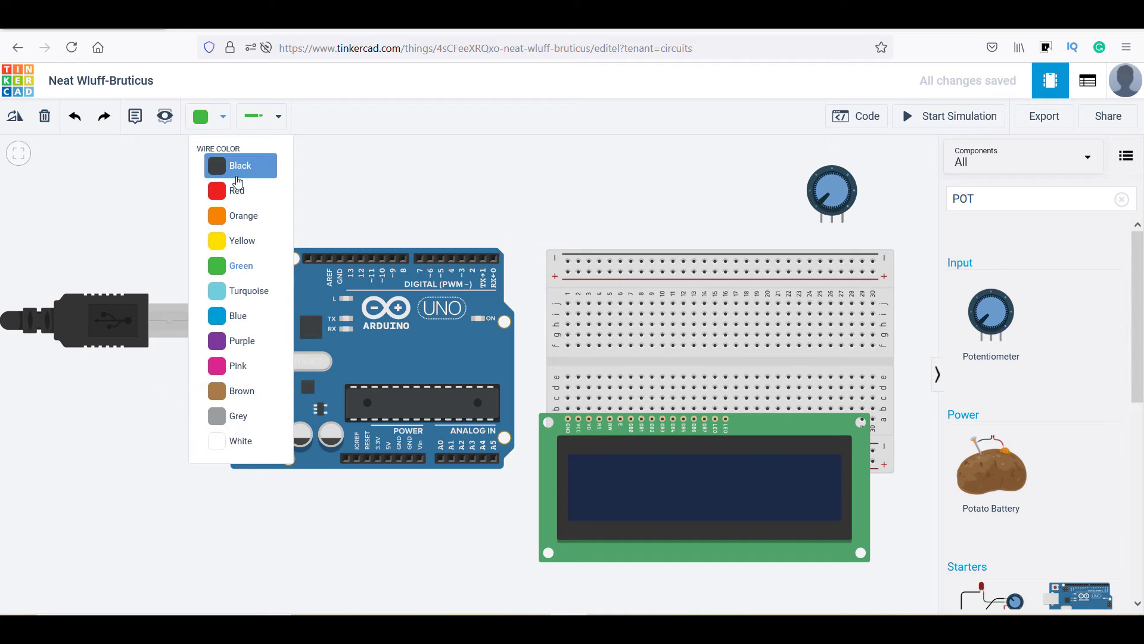
click(240, 165)
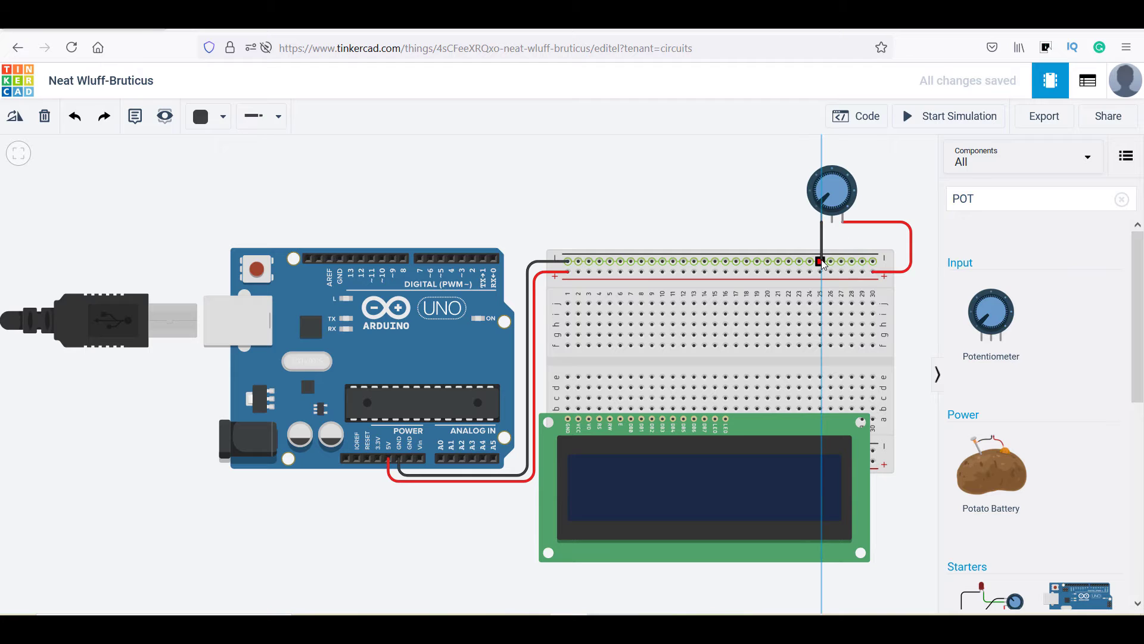
drag(817, 261, 726, 272)
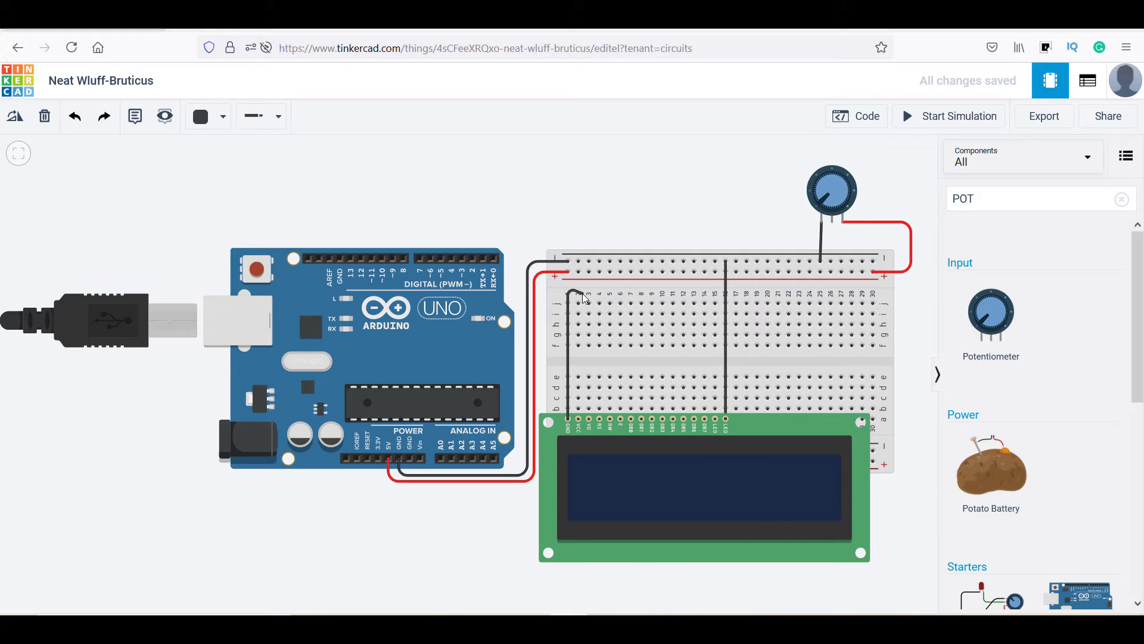
Route an orange wire from the LCD contrast pin, then search for 'butt'
click(215, 116)
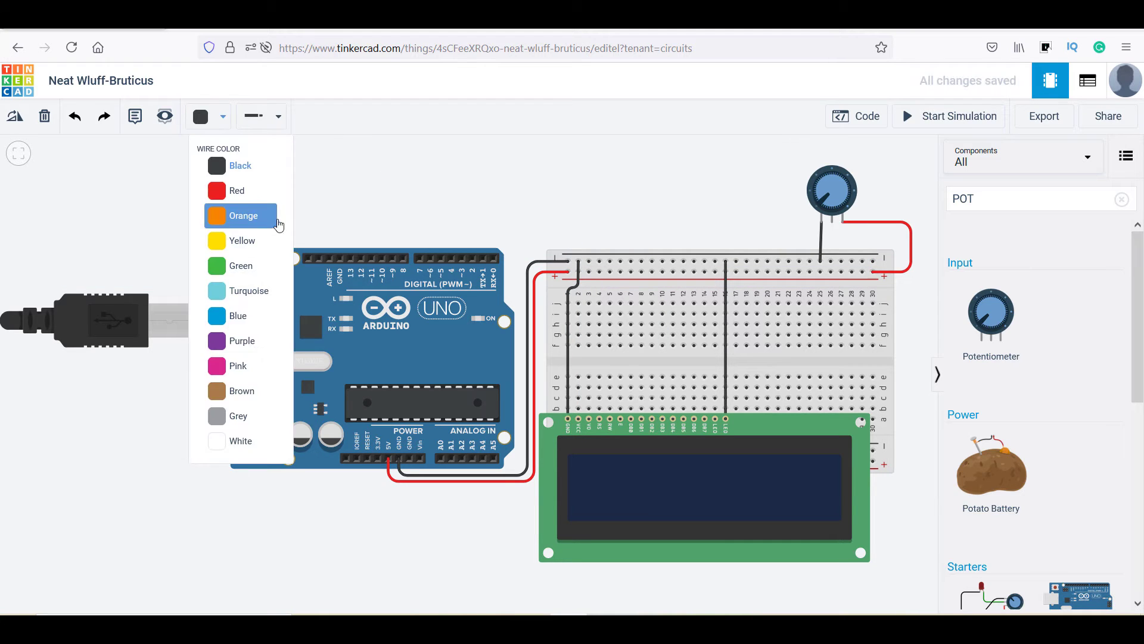
click(236, 191)
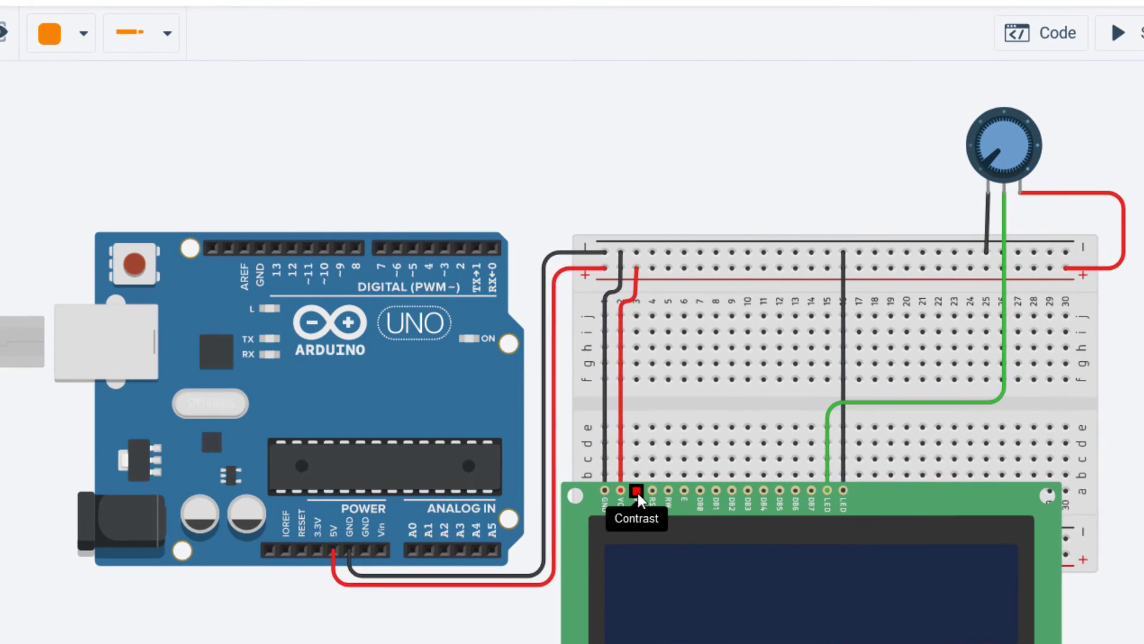
drag(636, 491, 648, 219)
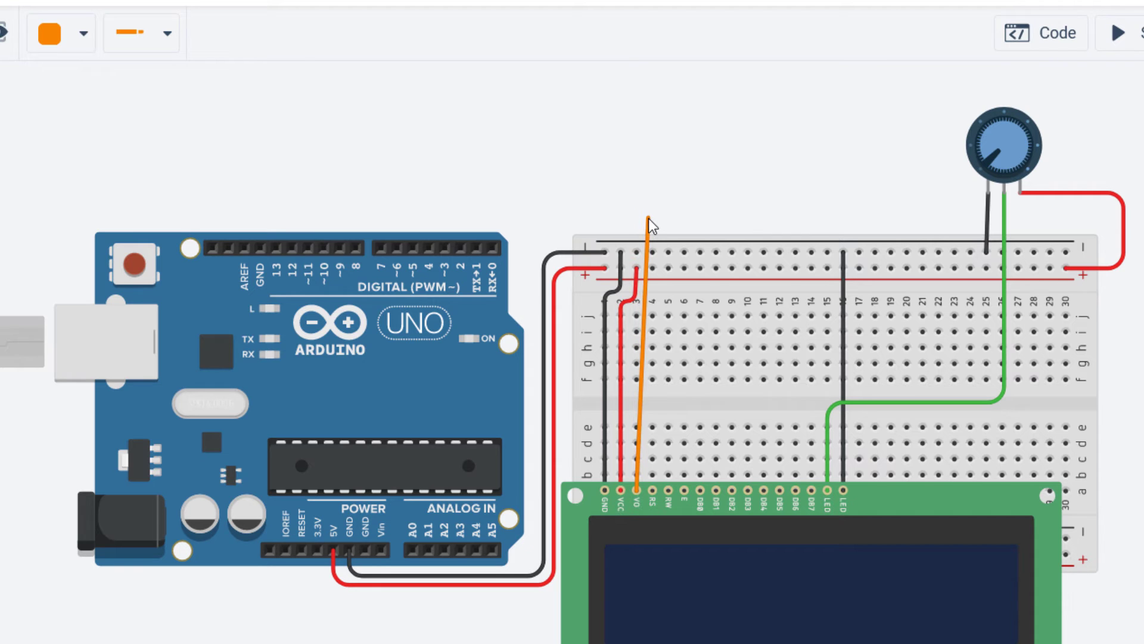
drag(641, 222, 292, 244)
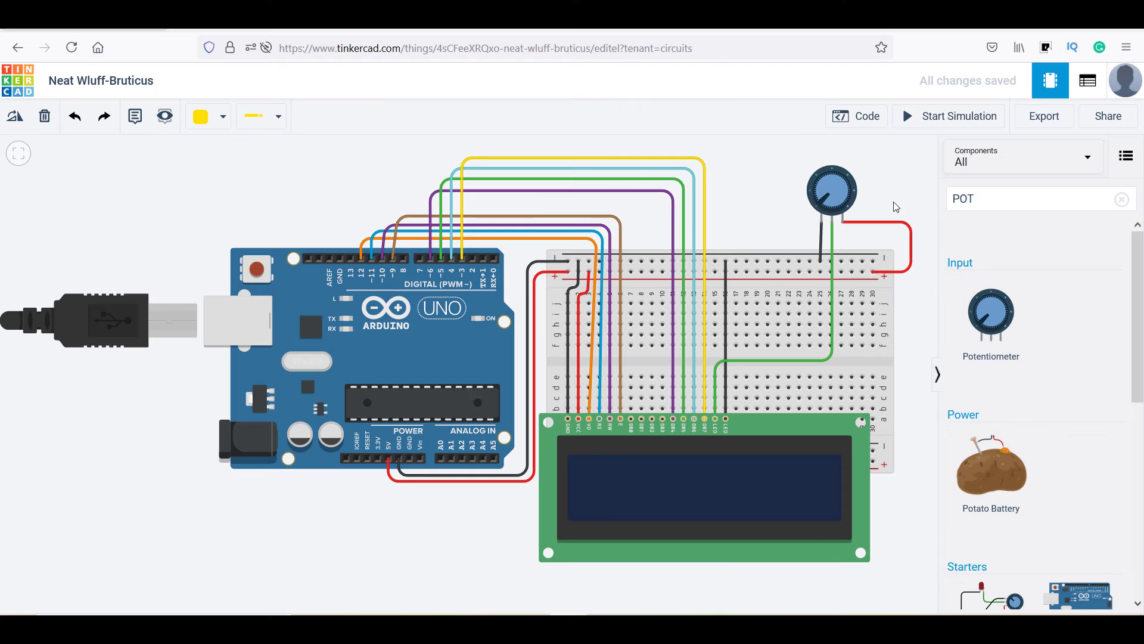
text(button)
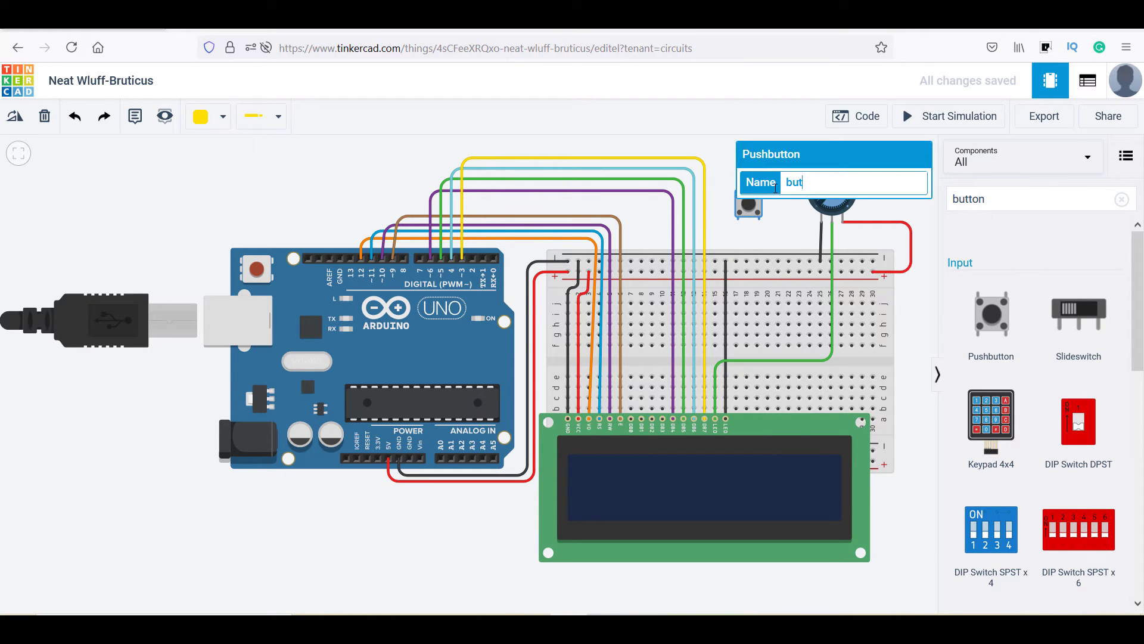
Confirm the pushbutton's name and bring up the Arduino's code panel
click(221, 116)
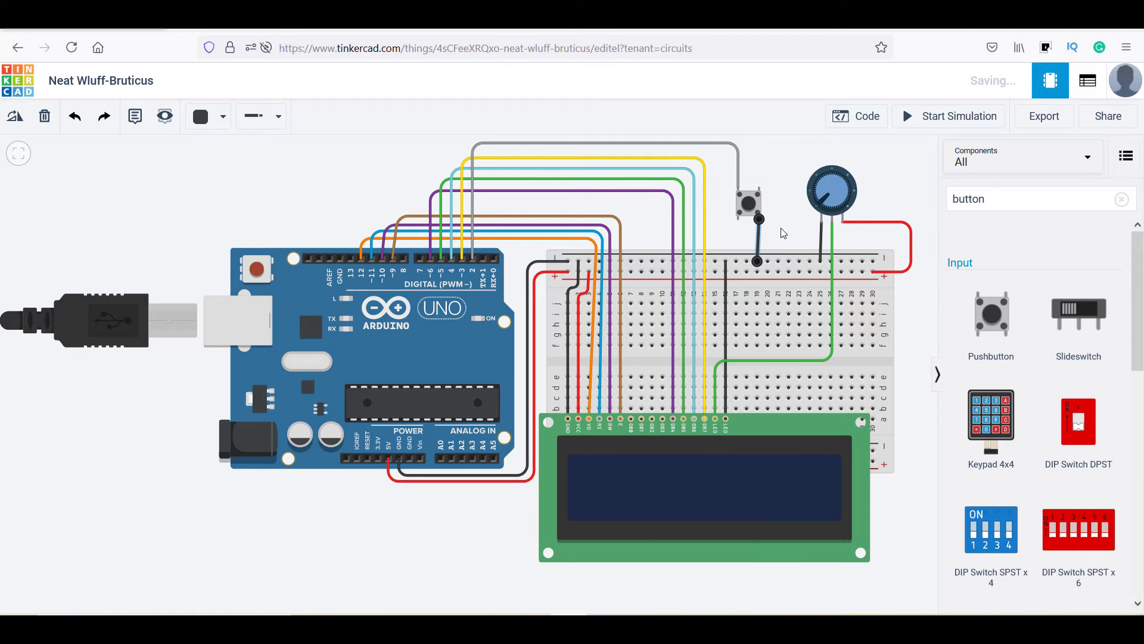
click(855, 116)
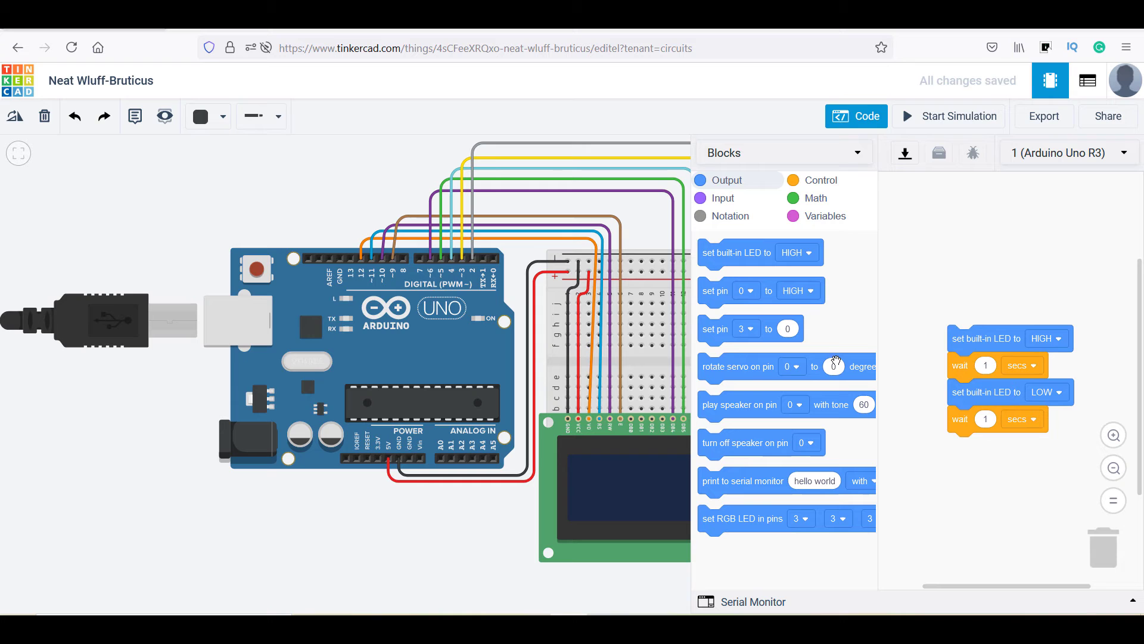
Change the code editor from Blocks to Text, confirming the default blocks are discarded
click(783, 153)
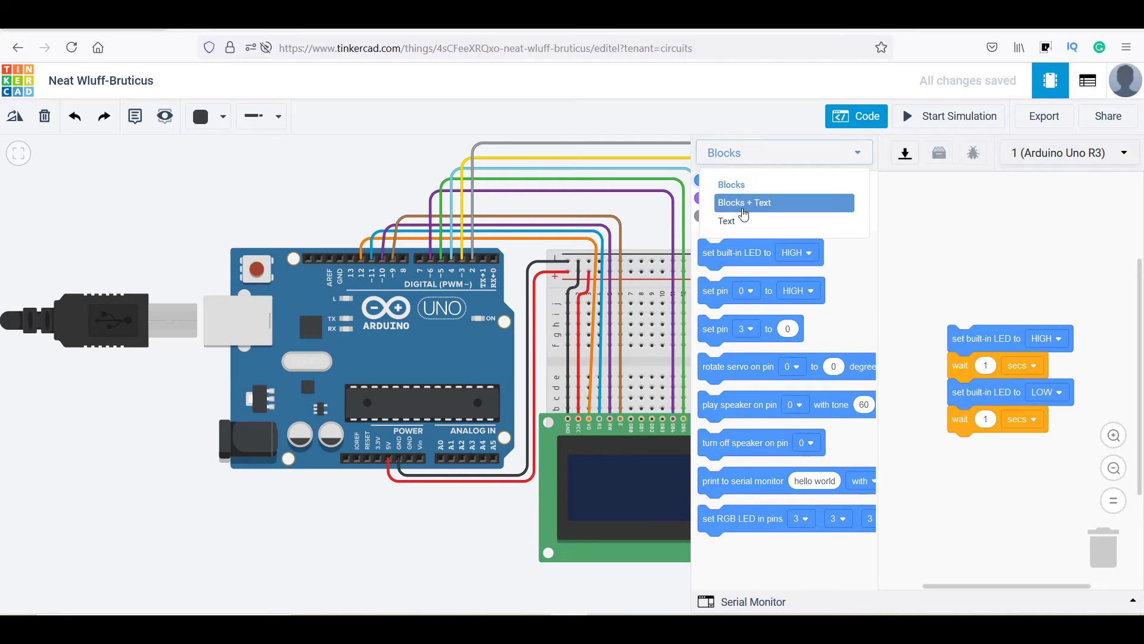
click(726, 221)
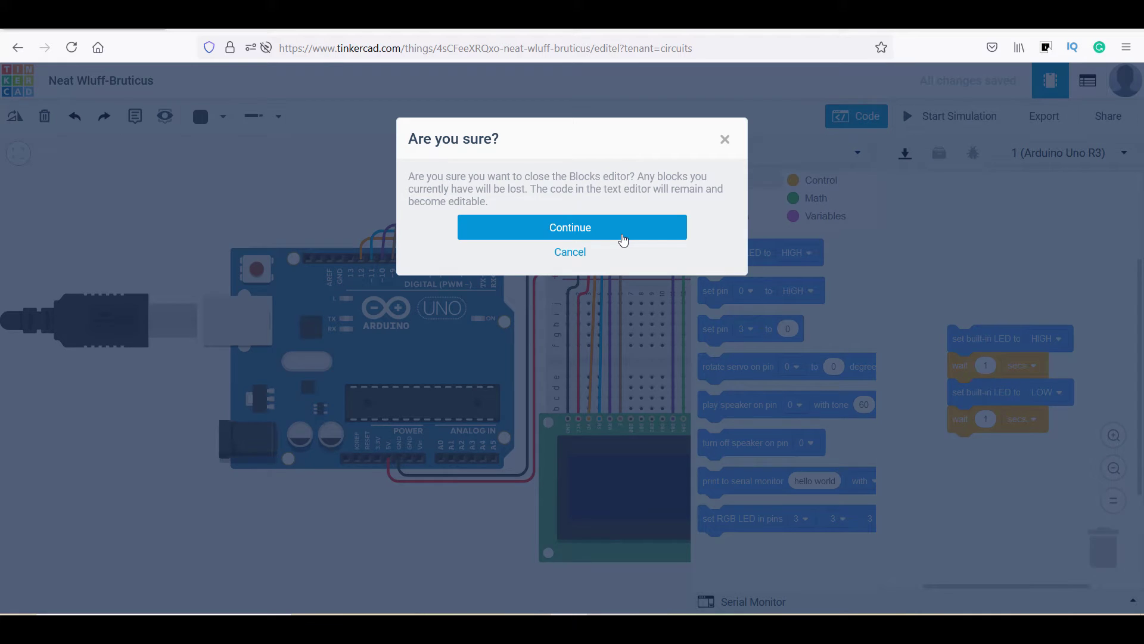
click(569, 227)
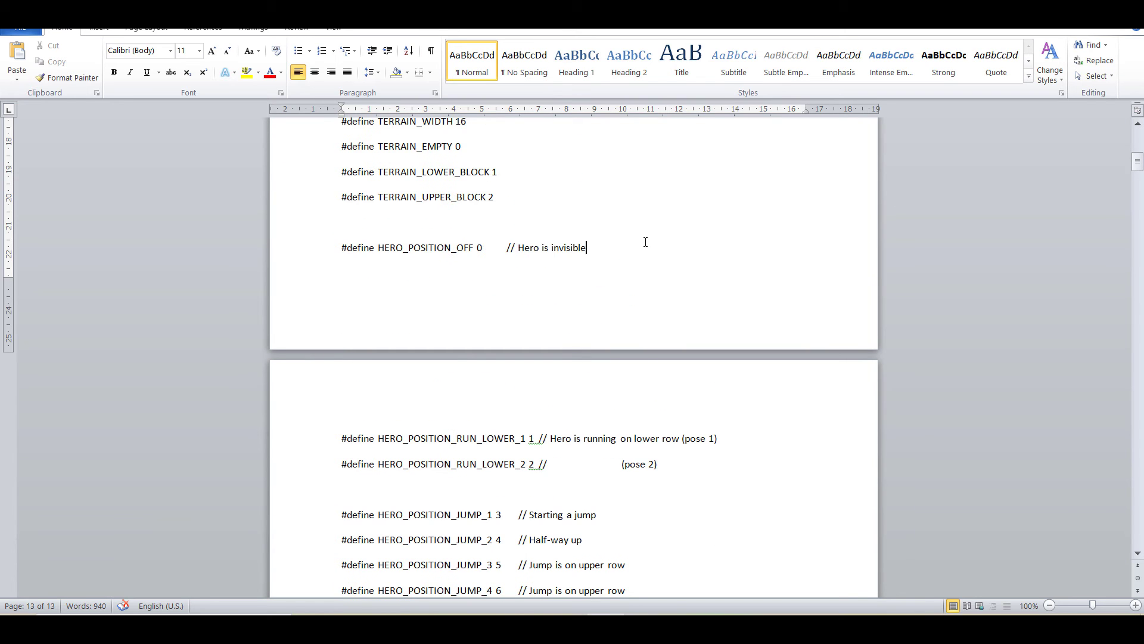
Paste the Word document's runner game sketch into the Arduino text code, then start the simulation
key(ctrl+a)
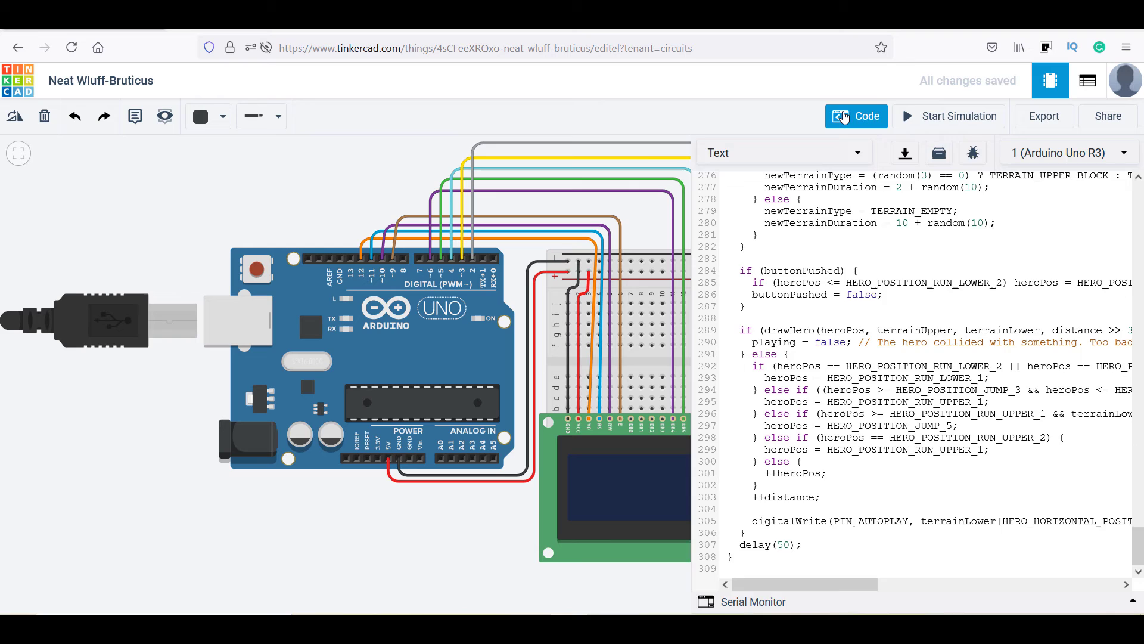
click(855, 116)
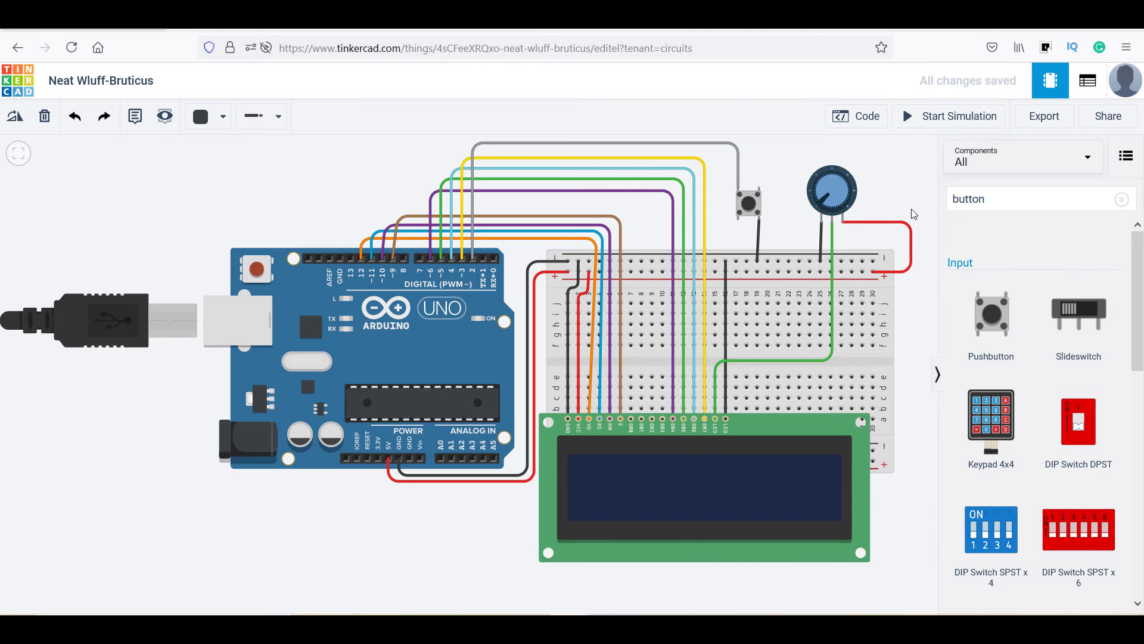
click(957, 117)
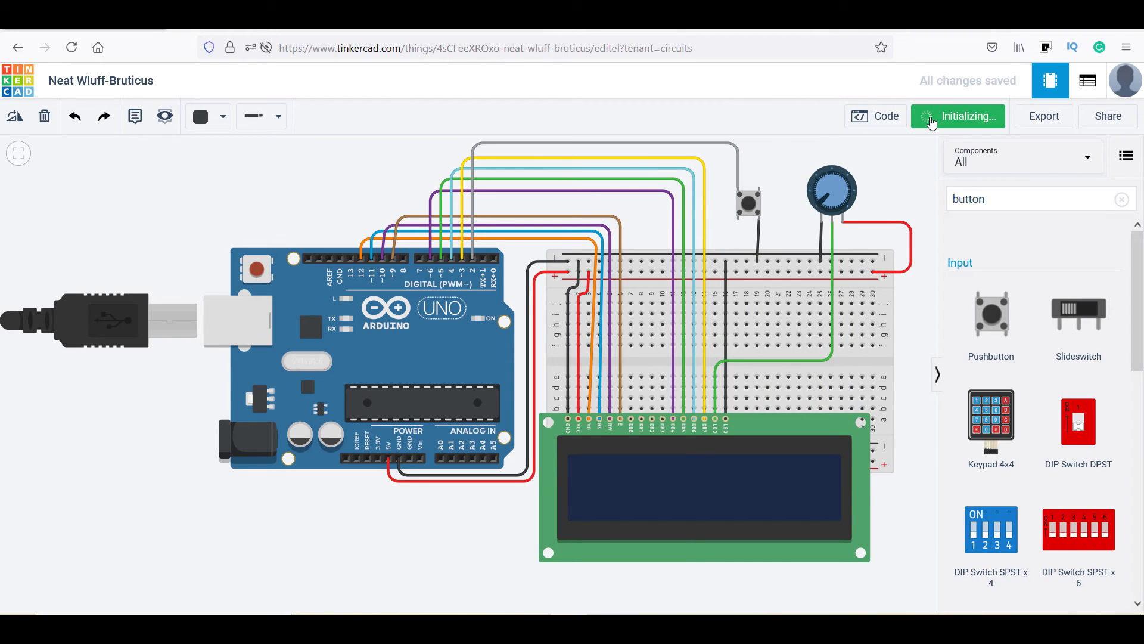
Restart the simulation and press the pushbutton at the 'Press Start' screen to begin the runner game
click(958, 116)
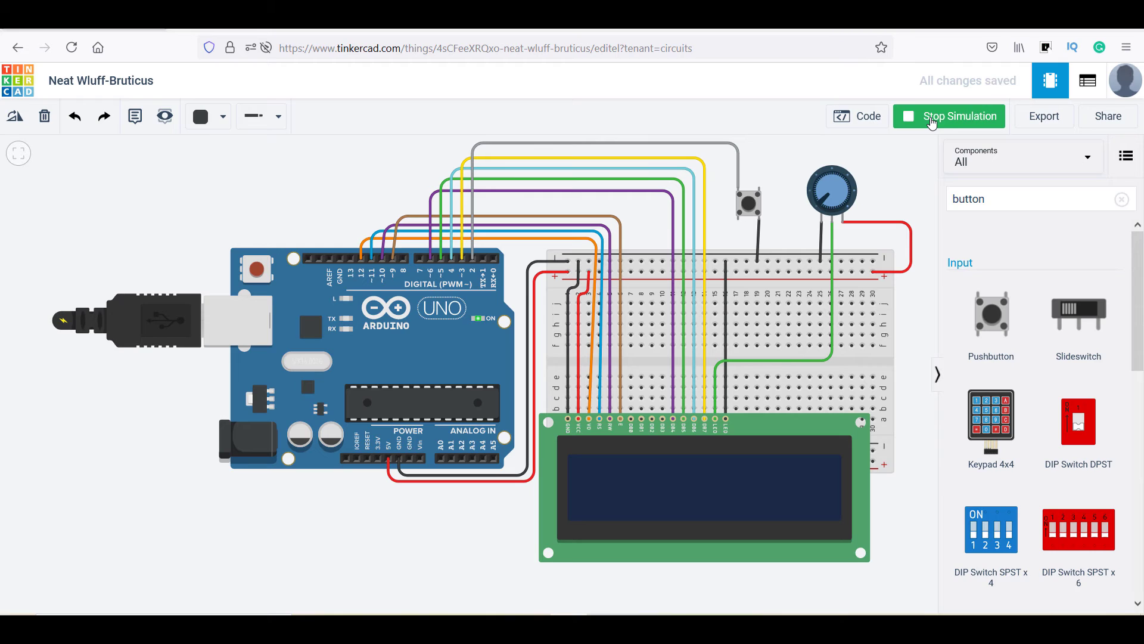
click(956, 116)
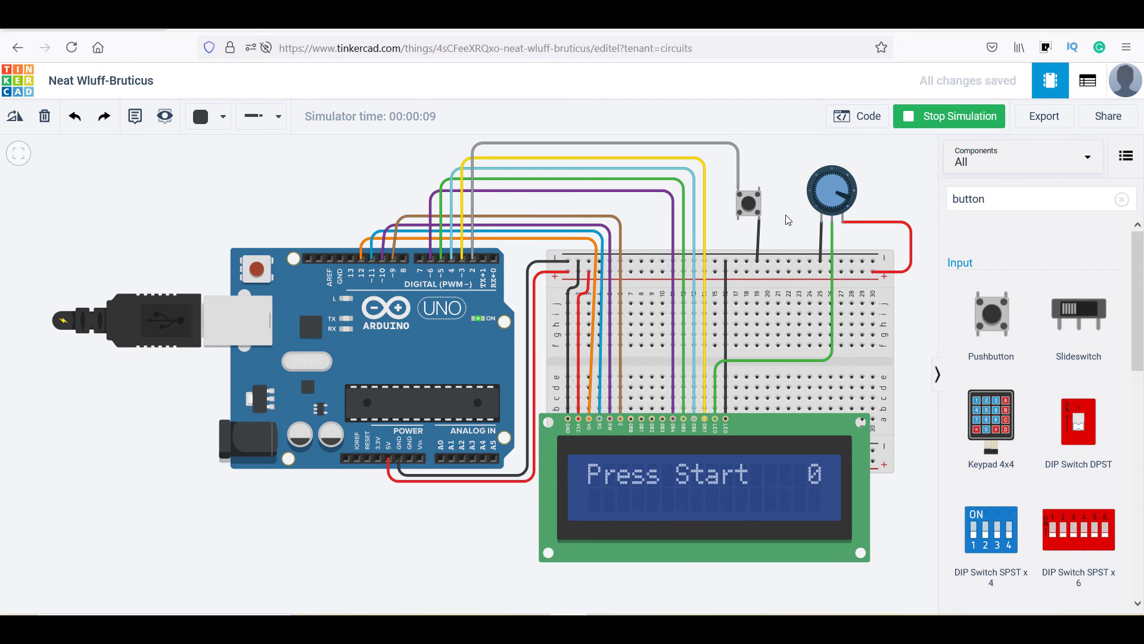
click(747, 203)
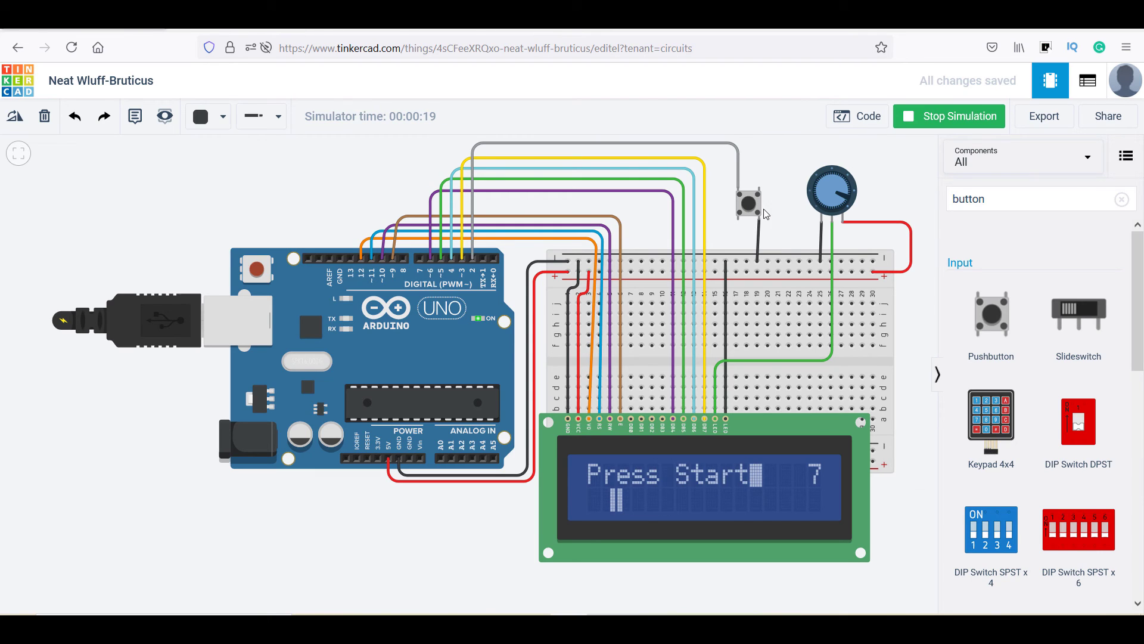
click(747, 202)
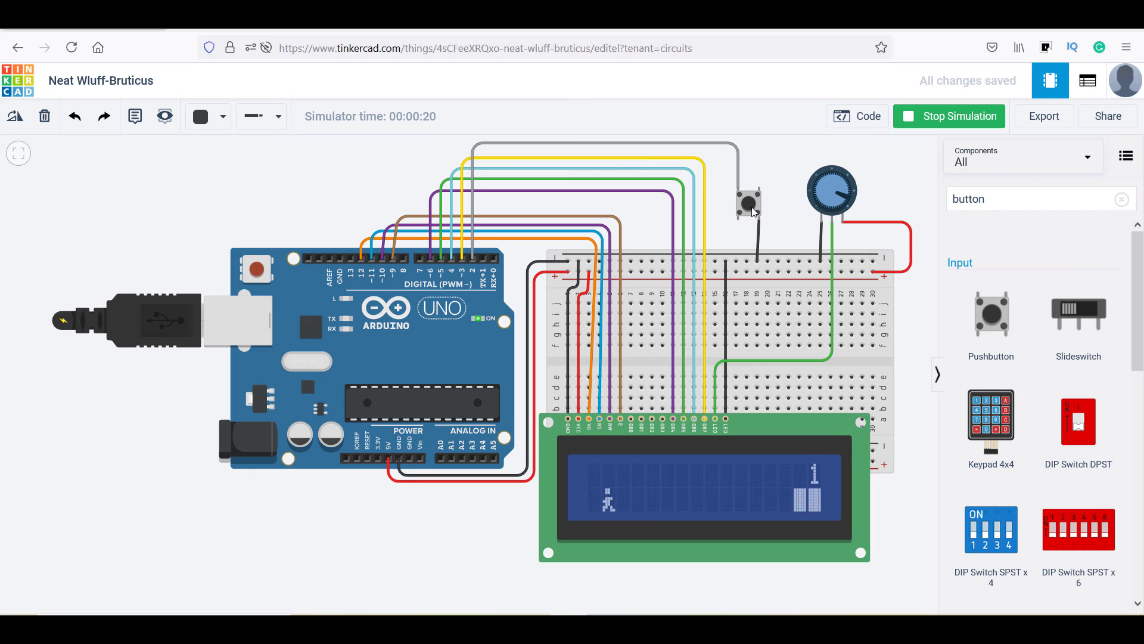